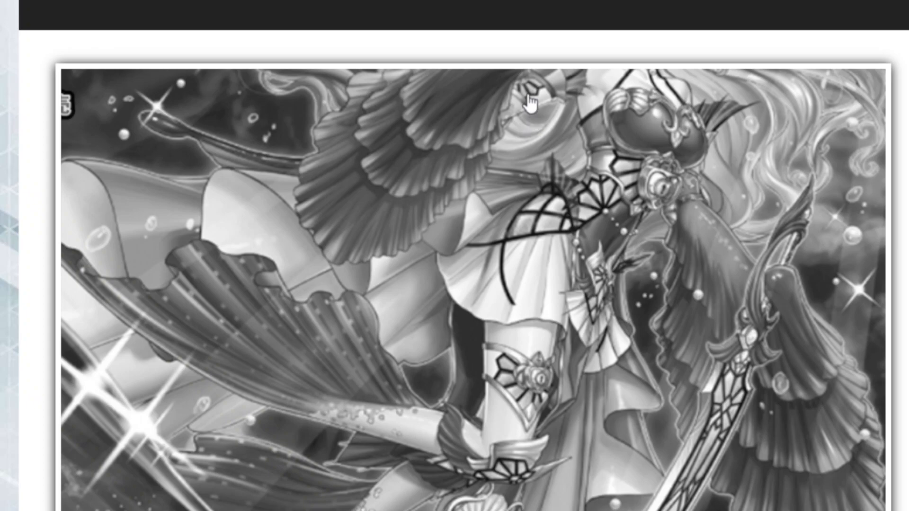
- Scroll past the banner to the January 2023 article title and through the Forbidden and Limited lists
scroll("down", 3)
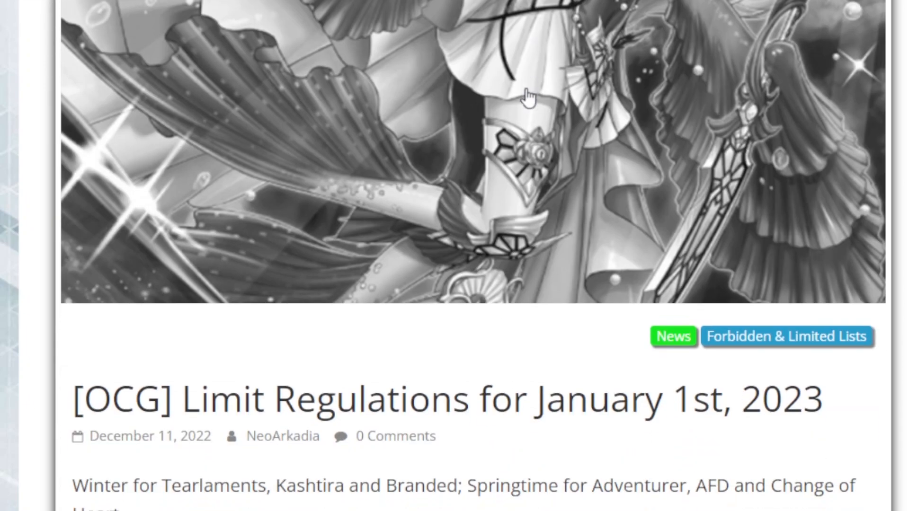
scroll("down", 3)
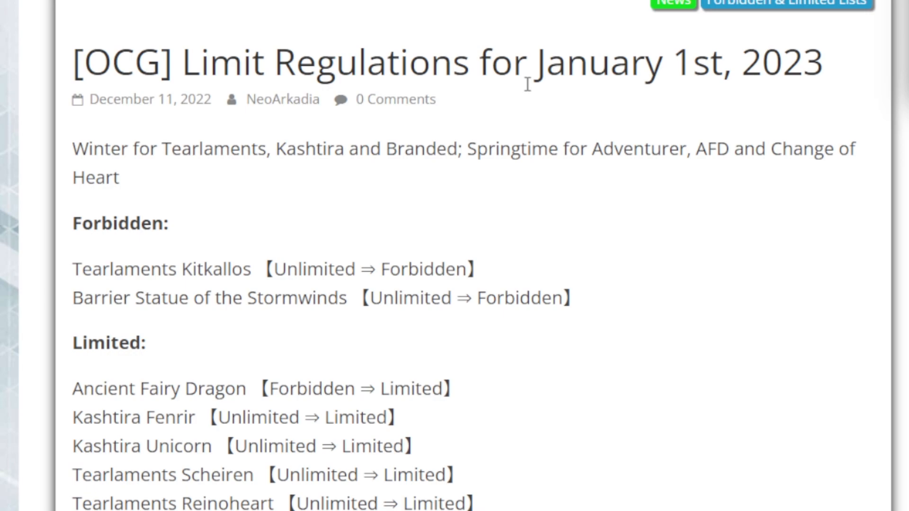
mouse_move(191, 289)
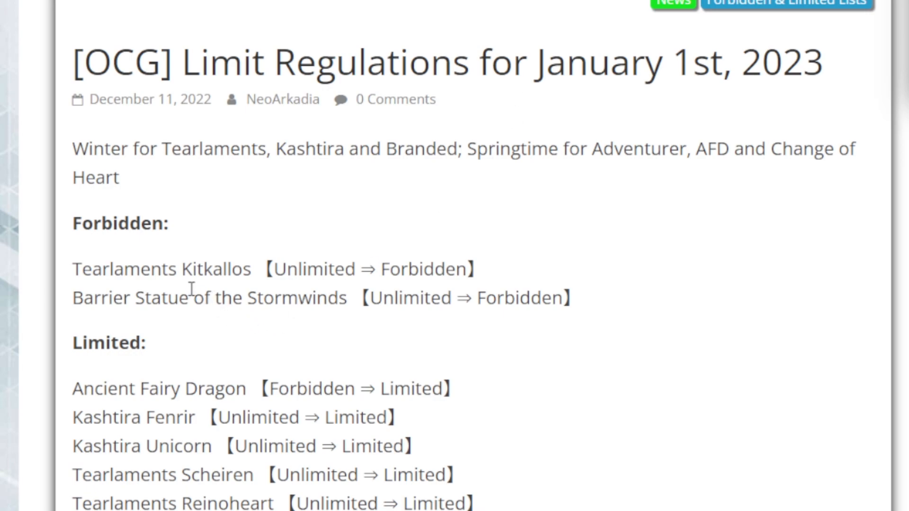
mouse_move(134, 330)
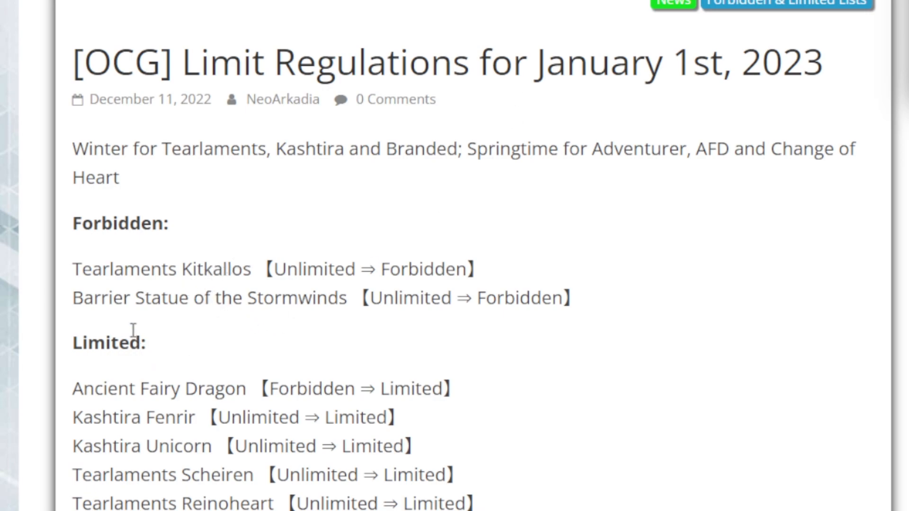
mouse_move(370, 295)
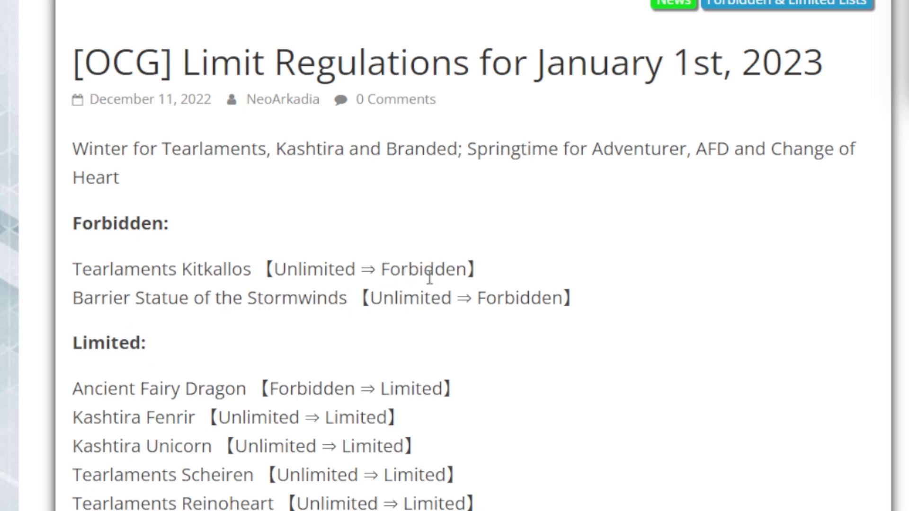
scroll("down", 3)
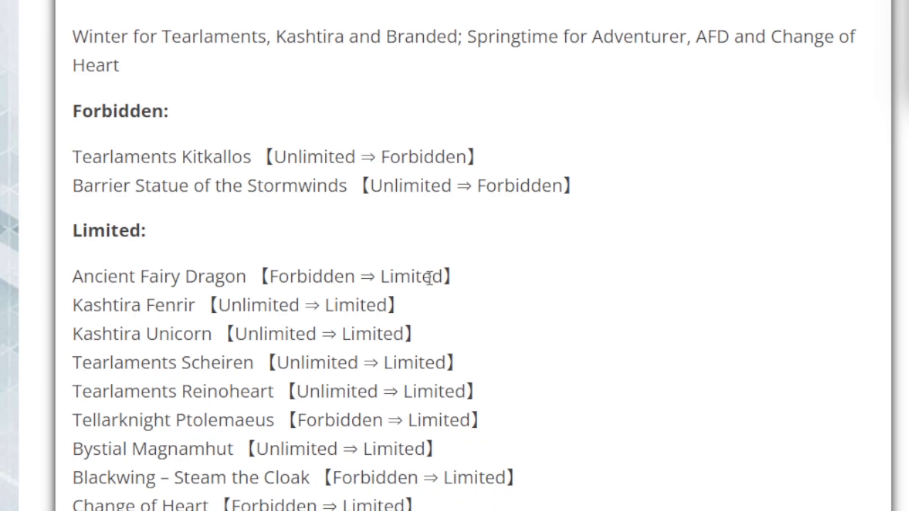
scroll("down", 3)
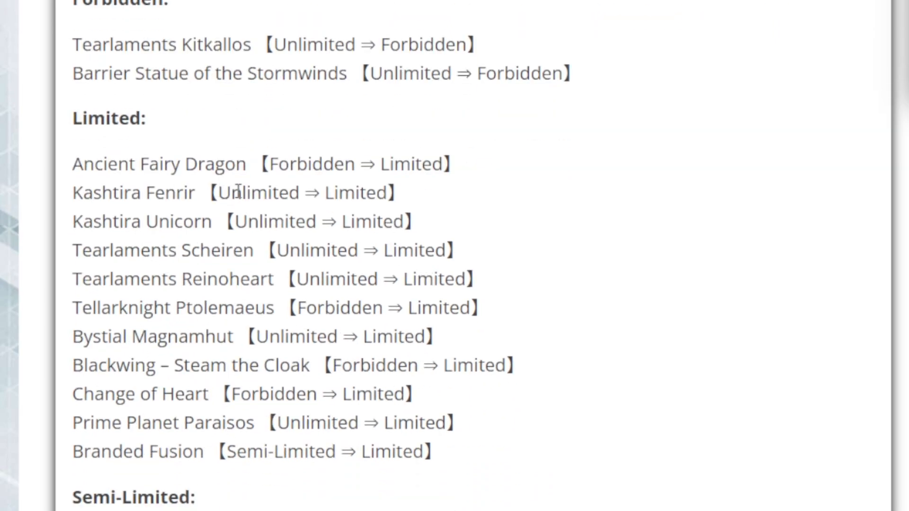
mouse_move(123, 212)
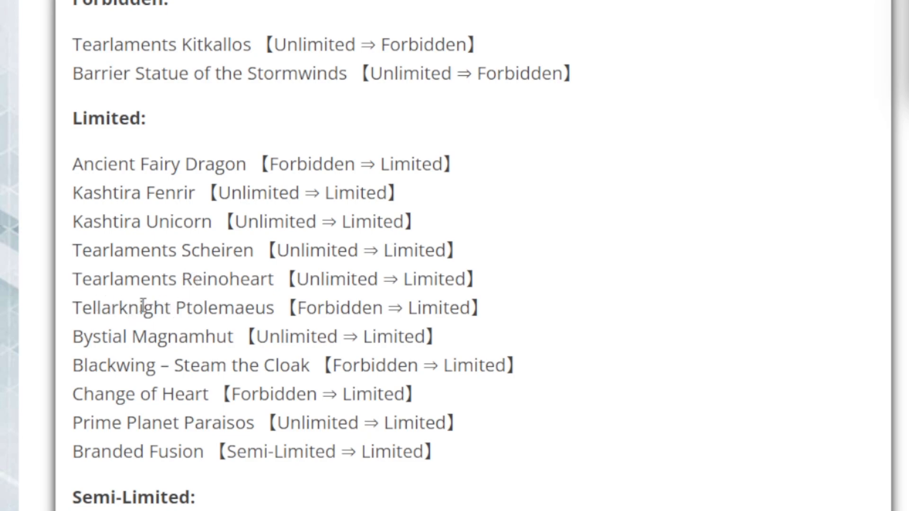
mouse_move(151, 307)
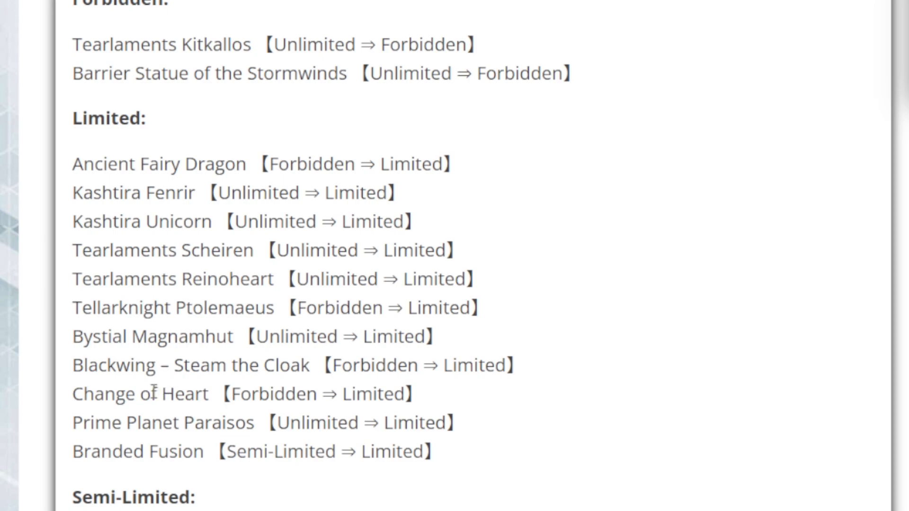
mouse_move(207, 432)
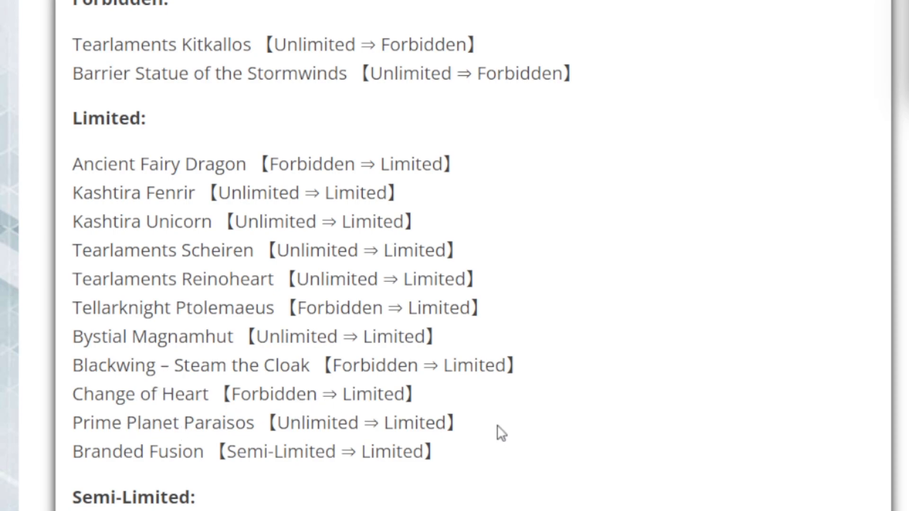
- Scroll through the Semi-Limited and Unlimited lists down to the article's Source link
scroll("down", 3)
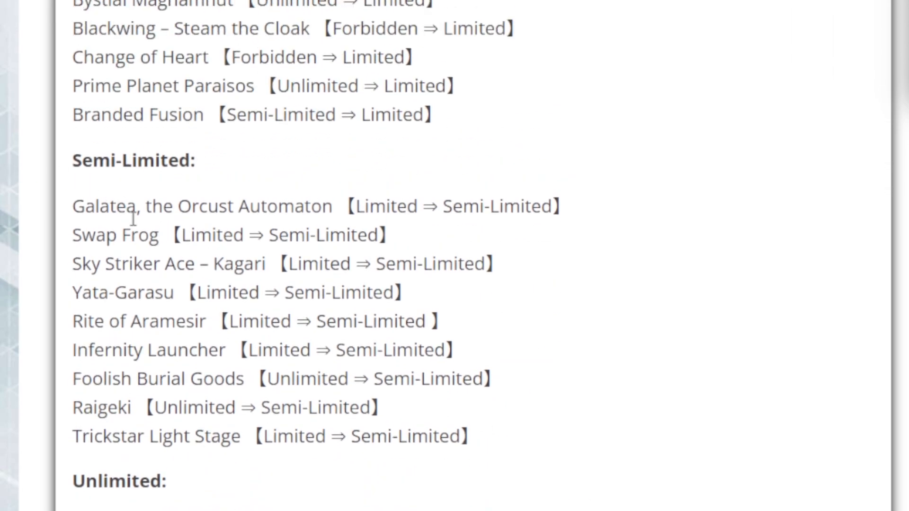
mouse_move(174, 216)
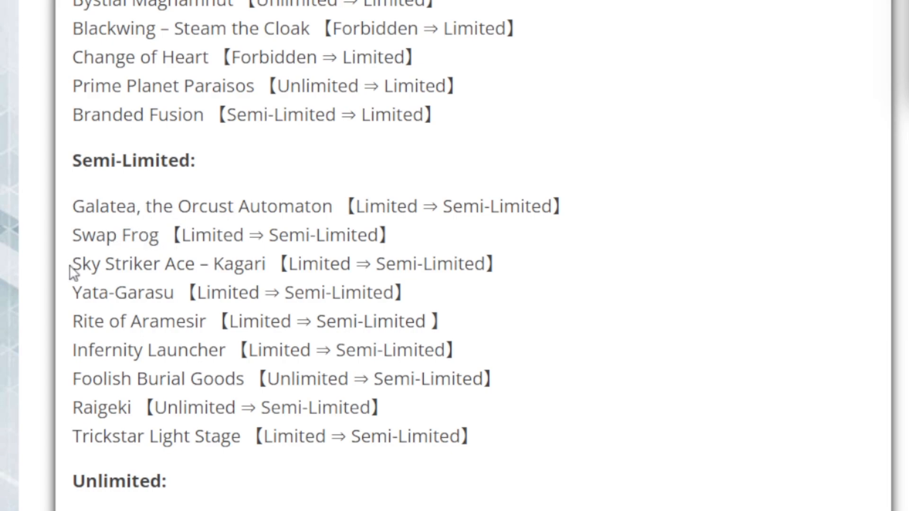
mouse_move(115, 257)
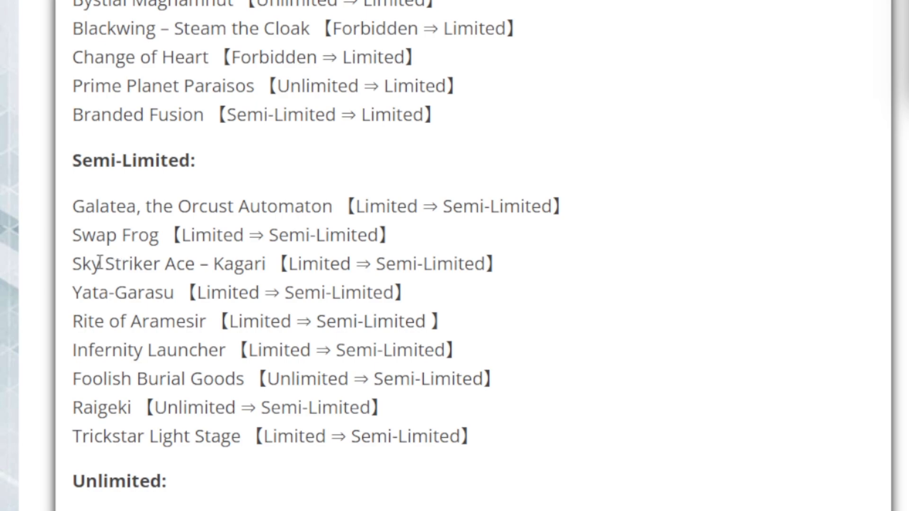
scroll("down", 3)
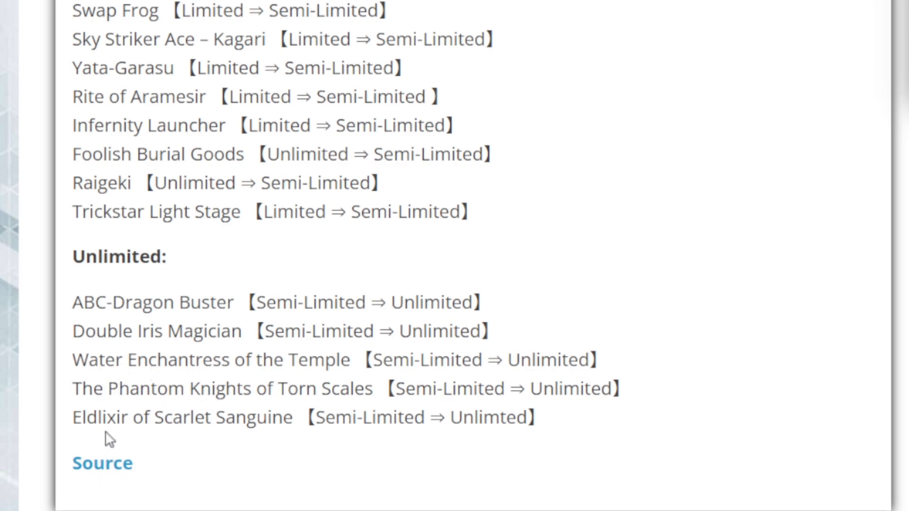
mouse_move(210, 444)
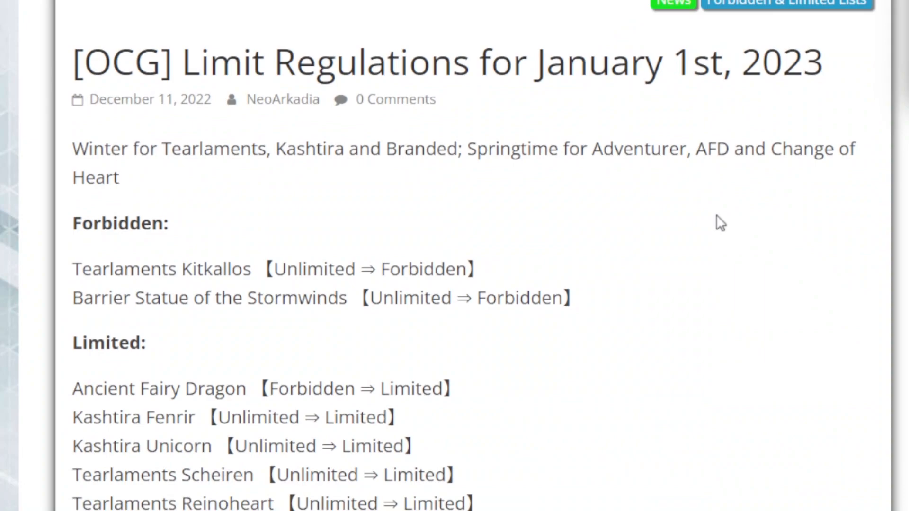
- Scroll down to re-read the Forbidden and Limited lists, reaching the start of Semi-Limited
scroll("down", 3)
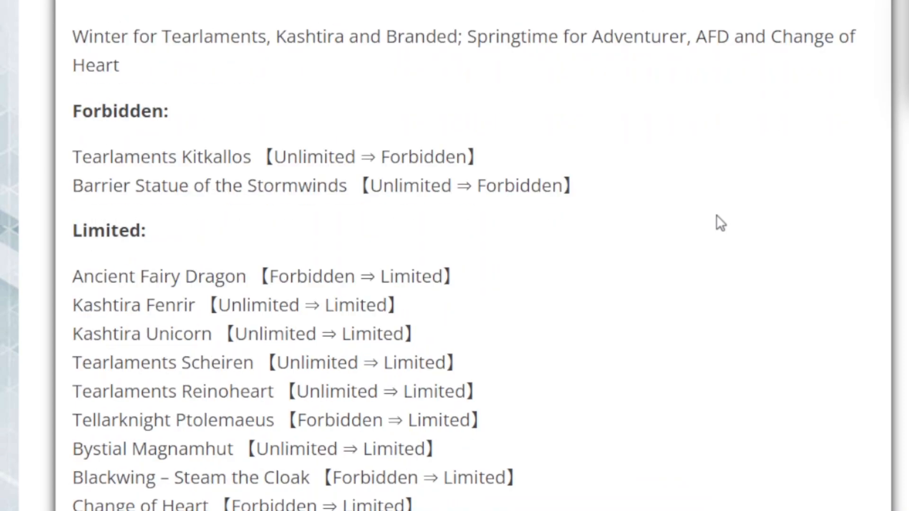
mouse_move(664, 243)
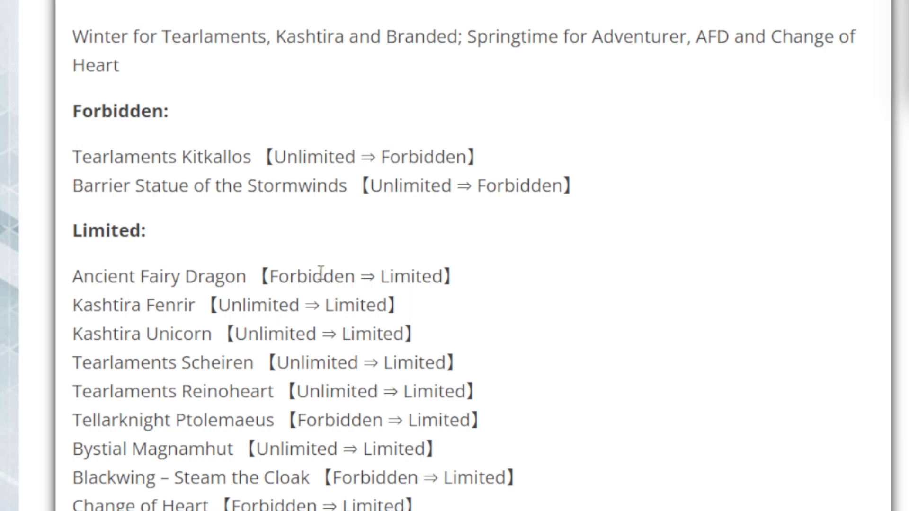
mouse_move(321, 272)
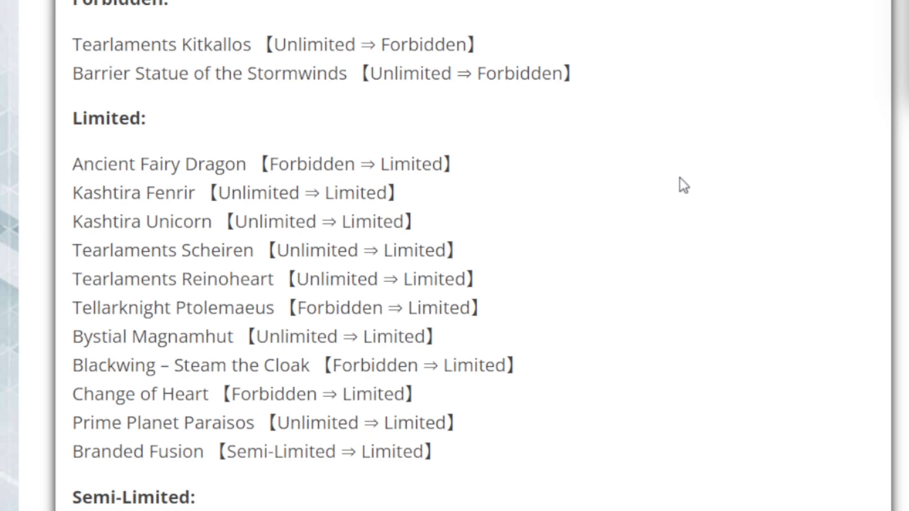
mouse_move(830, 378)
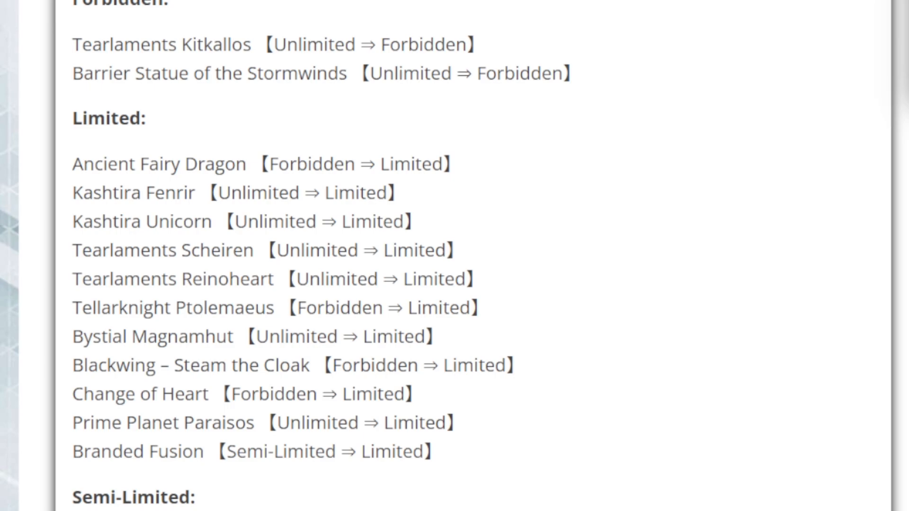
scroll("down", 3)
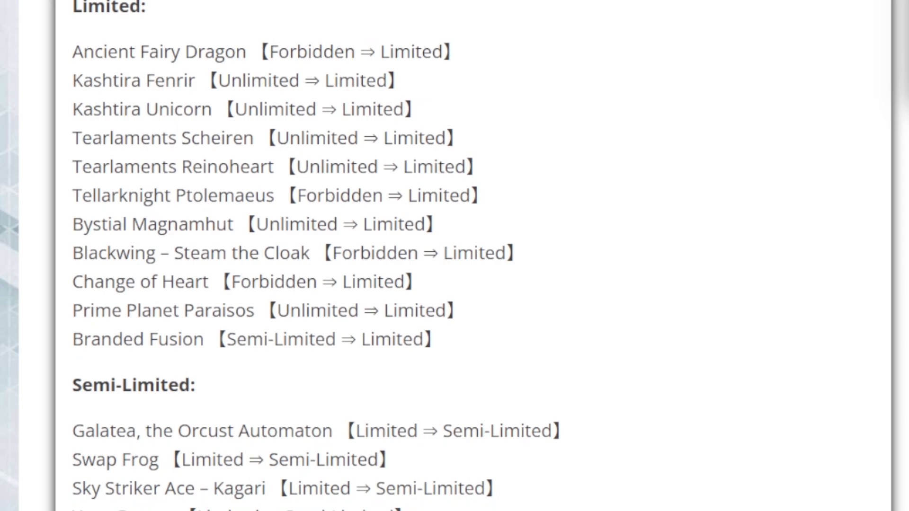
mouse_move(267, 46)
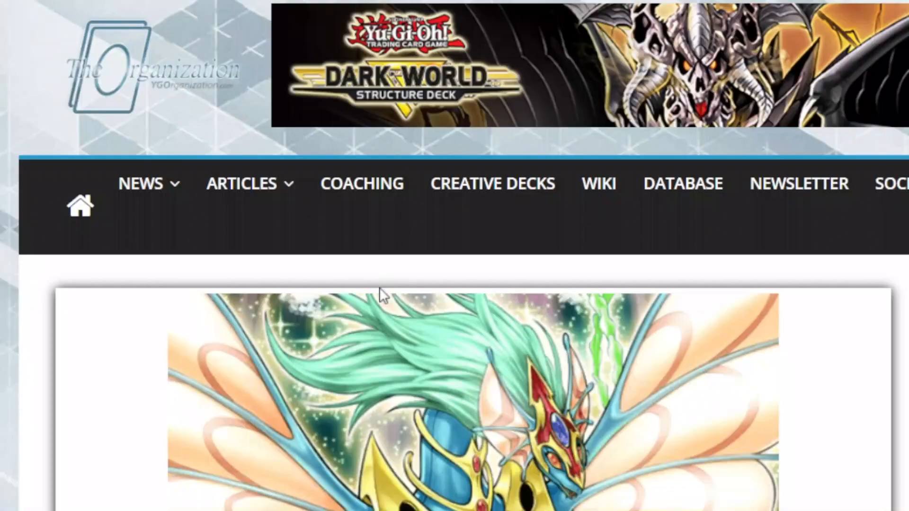
scroll("down", 3)
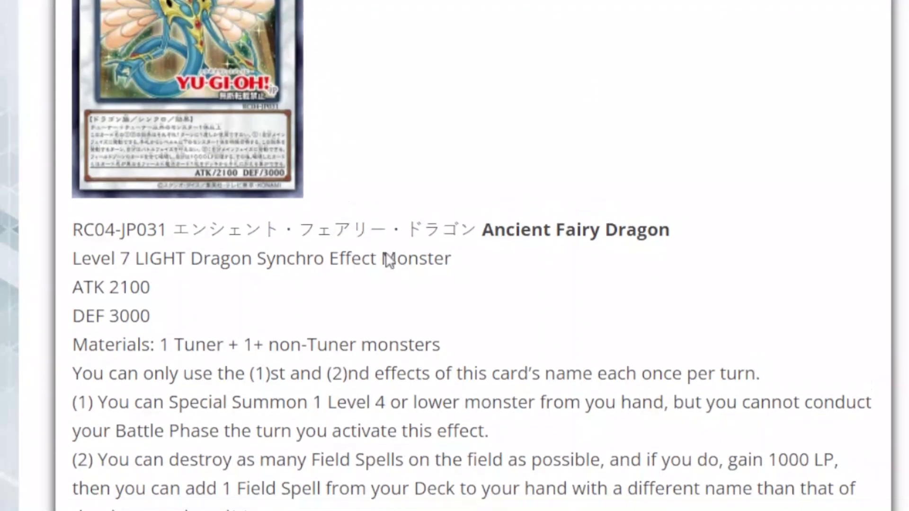
scroll("down", 3)
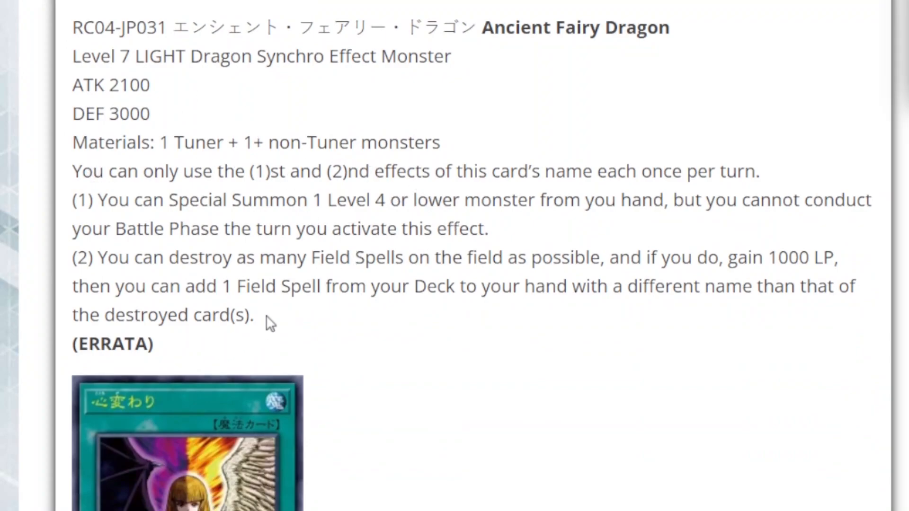
mouse_move(284, 286)
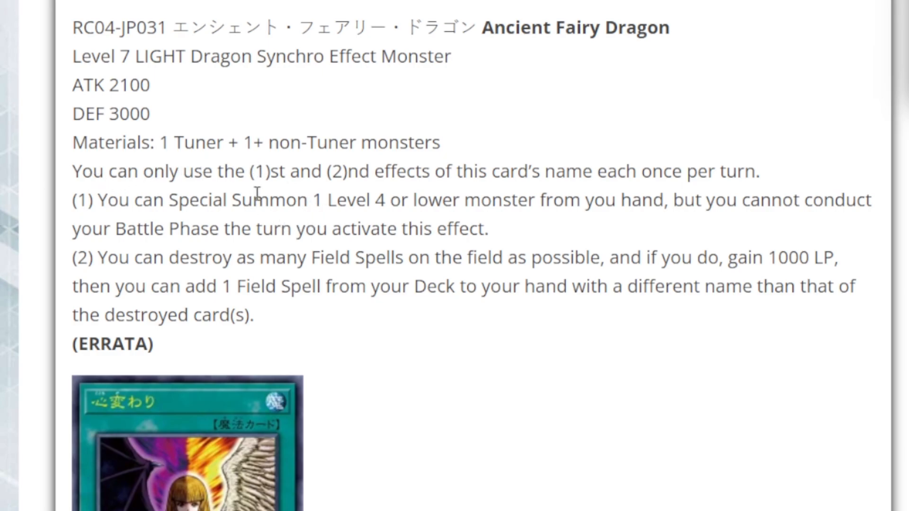
mouse_move(789, 169)
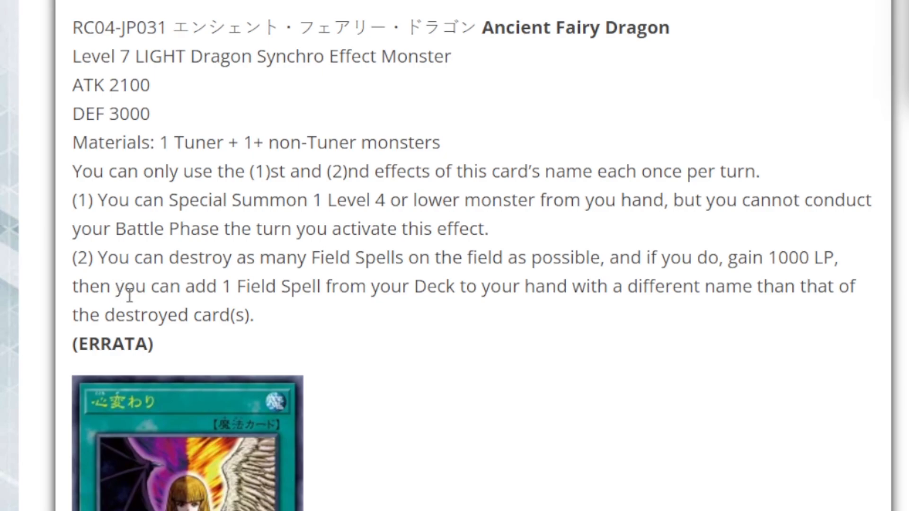
mouse_move(554, 309)
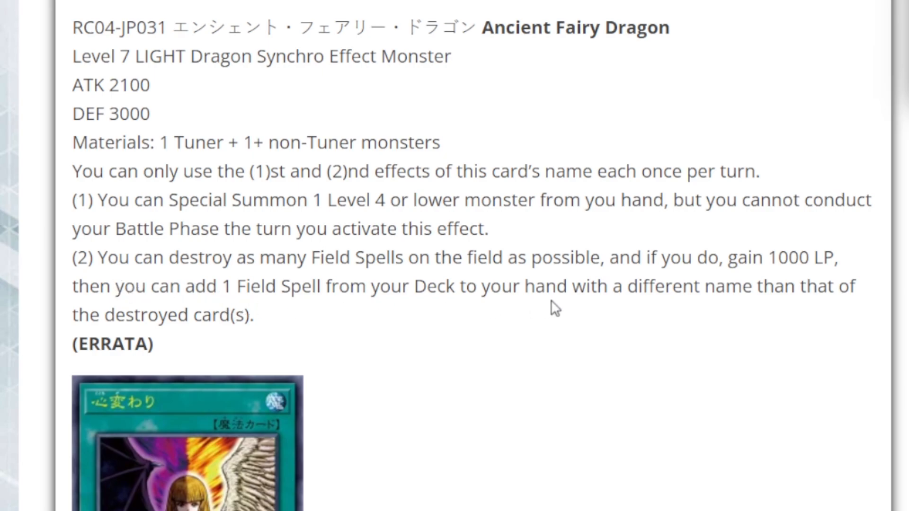
mouse_move(786, 311)
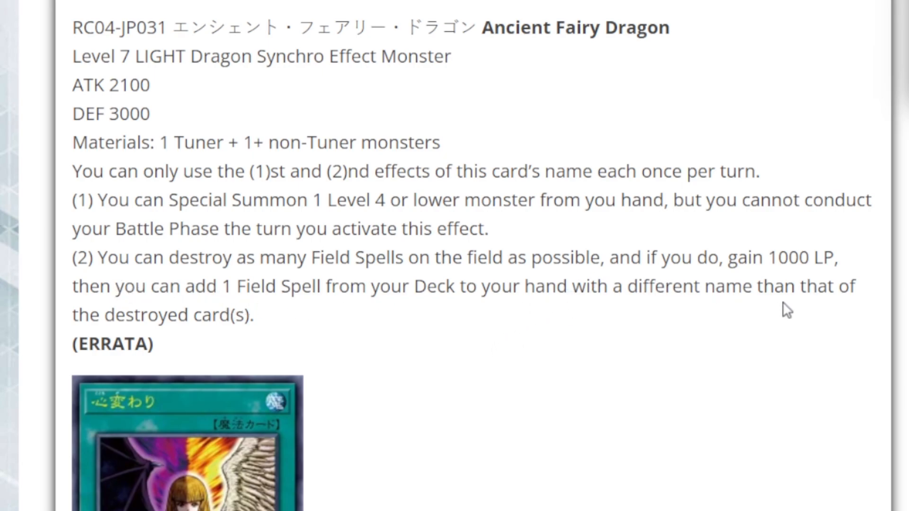
mouse_move(792, 277)
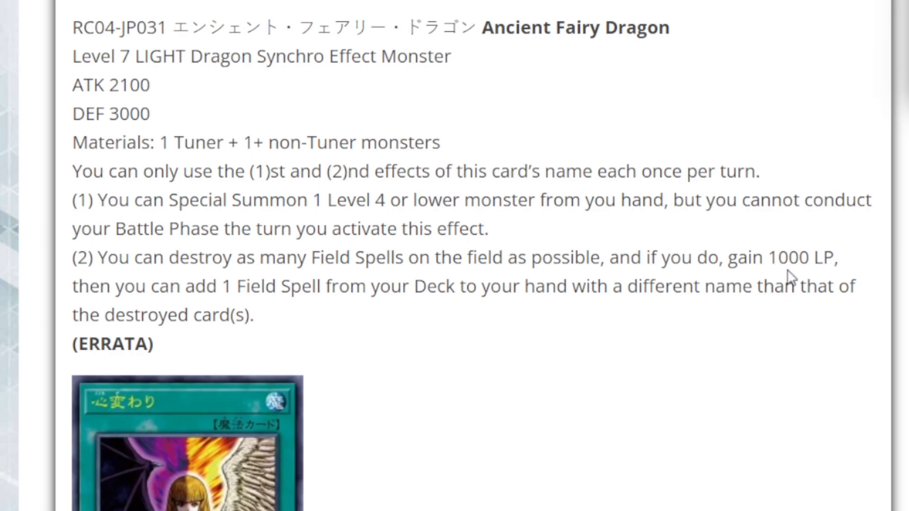
- Scroll down to the Change of Heart reprint, then back up to Ancient Fairy Dragon's errata text
scroll("down", 3)
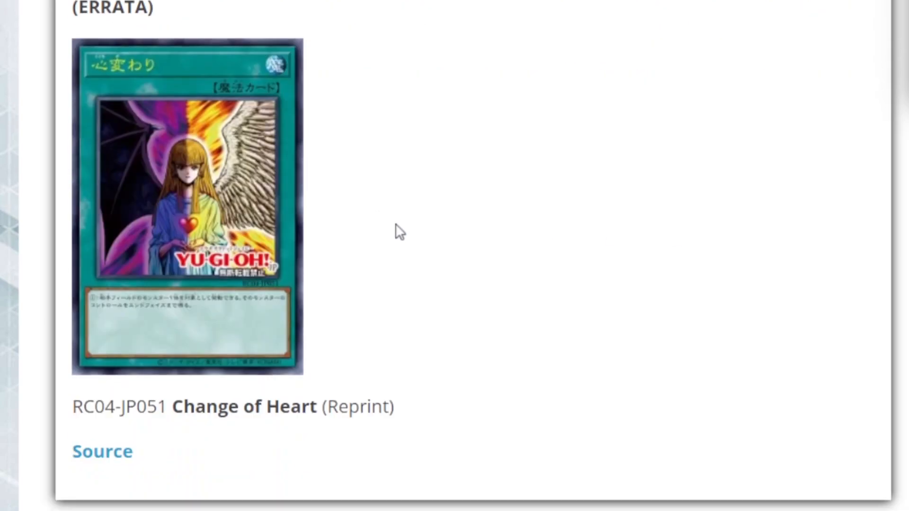
scroll("up", 3)
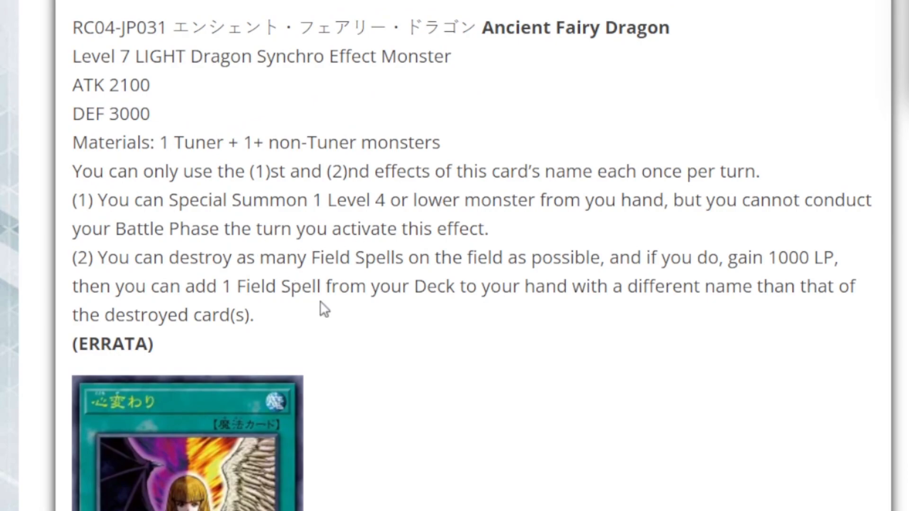
mouse_move(346, 292)
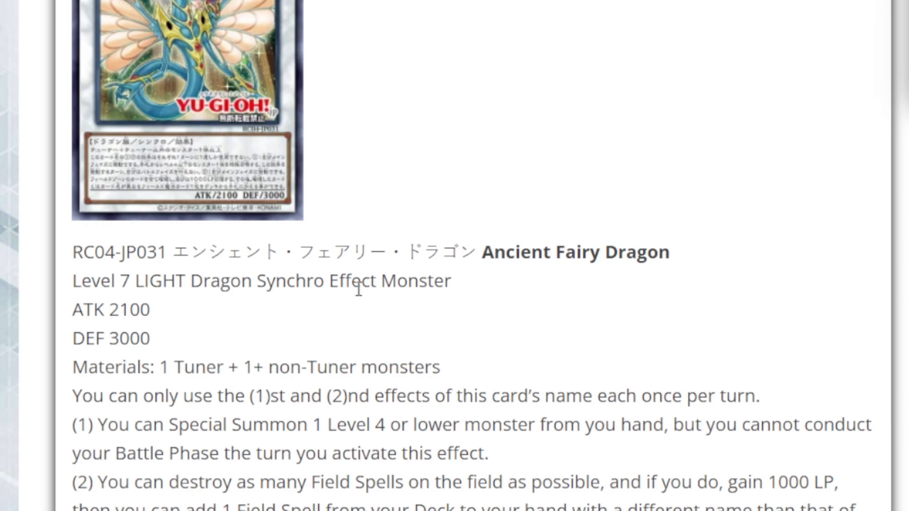
mouse_move(370, 272)
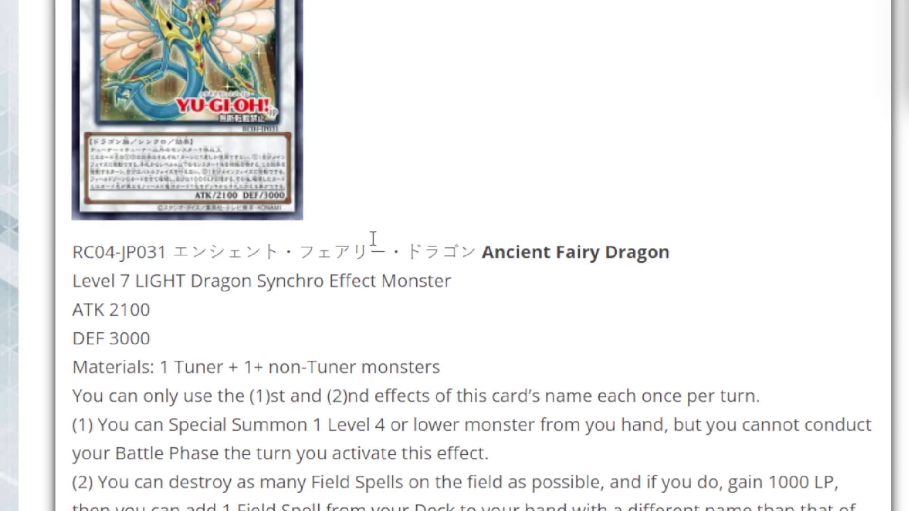
mouse_move(387, 229)
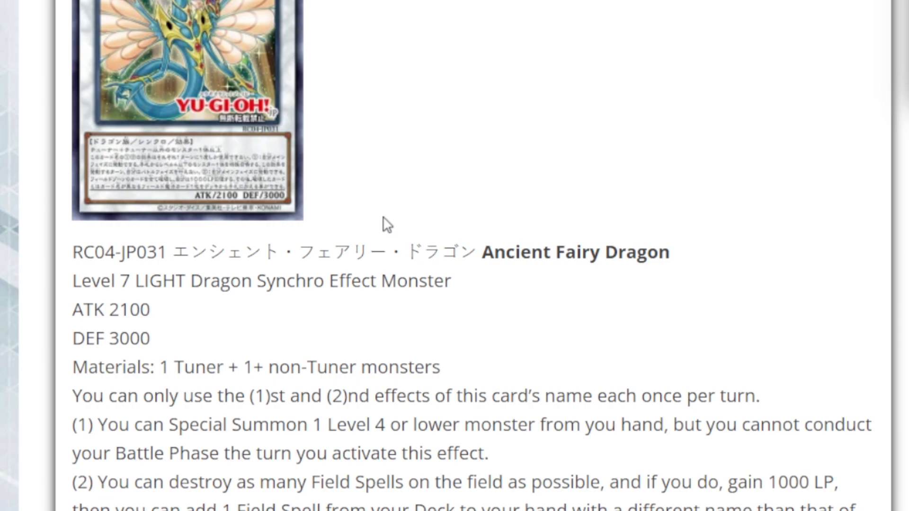
mouse_move(358, 241)
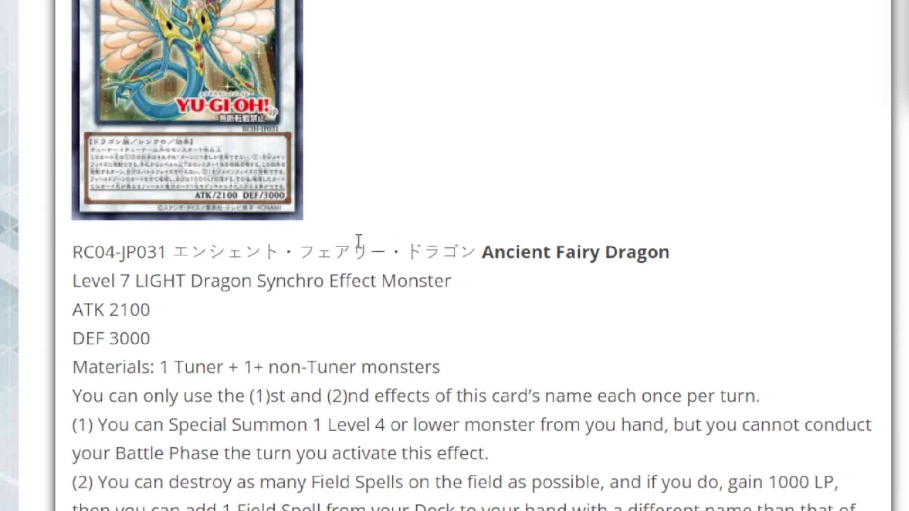
mouse_move(392, 175)
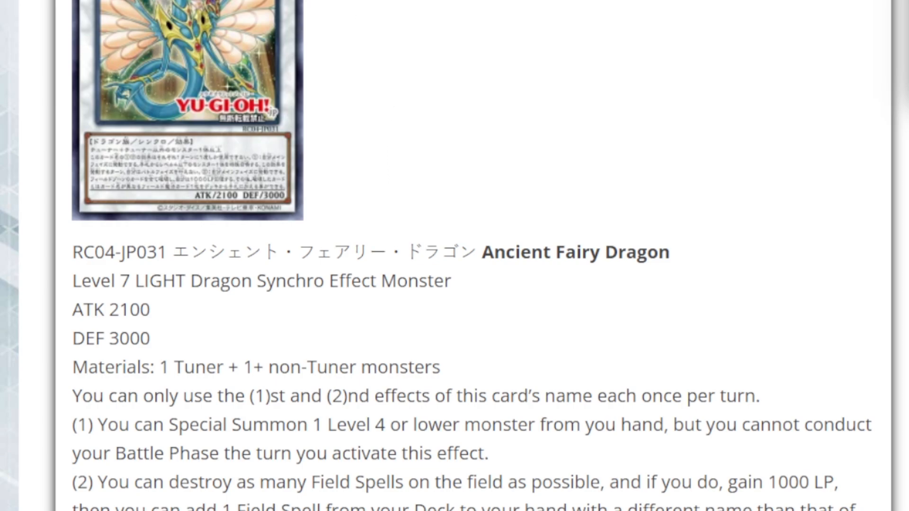
mouse_move(327, 22)
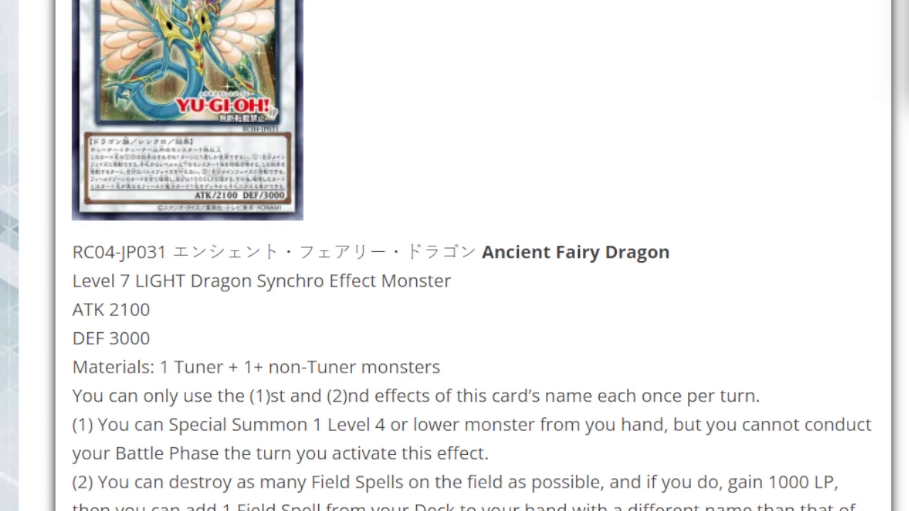
mouse_move(444, 40)
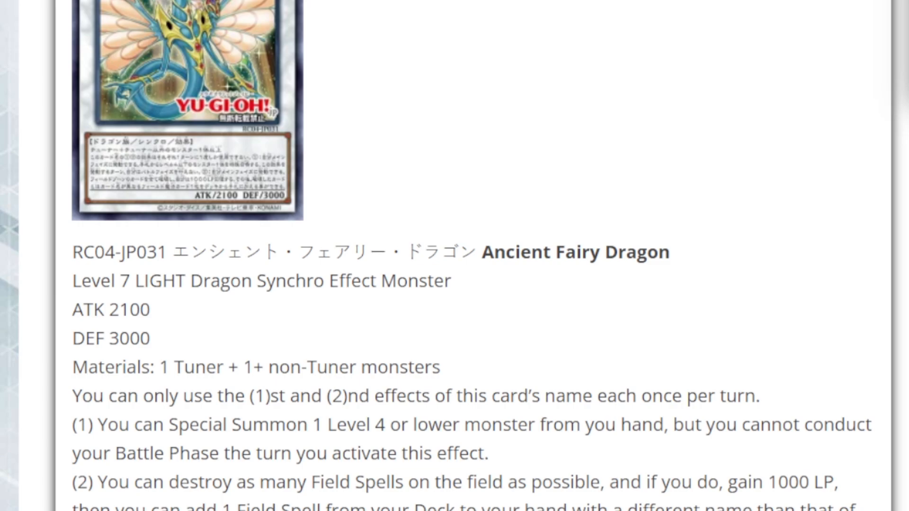
- Scroll to the Limited list showing Ancient Fairy Dragon as Forbidden to Limited, with Semi-Limited beginning below
scroll("down", 3)
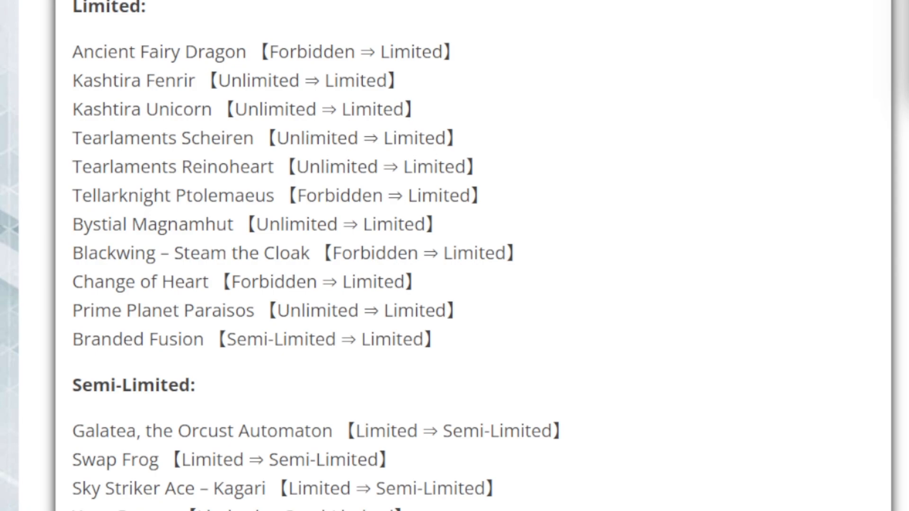
mouse_move(238, 244)
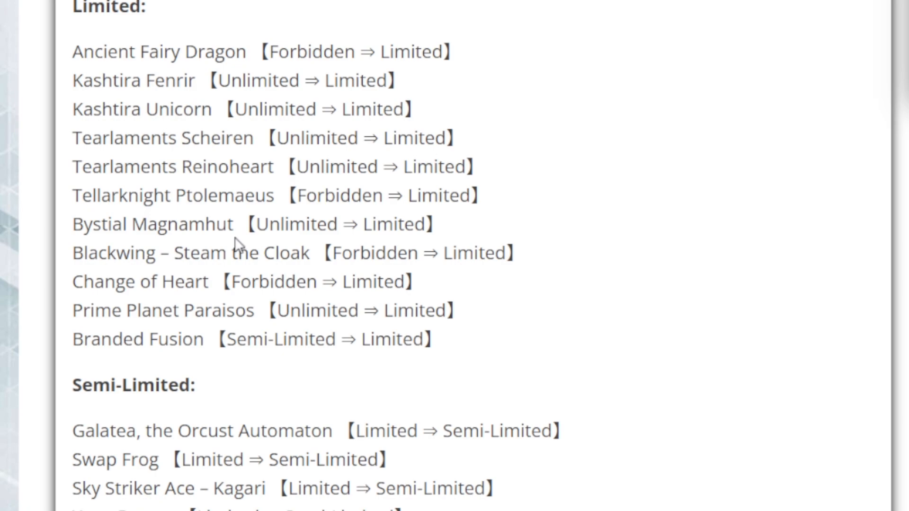
mouse_move(243, 226)
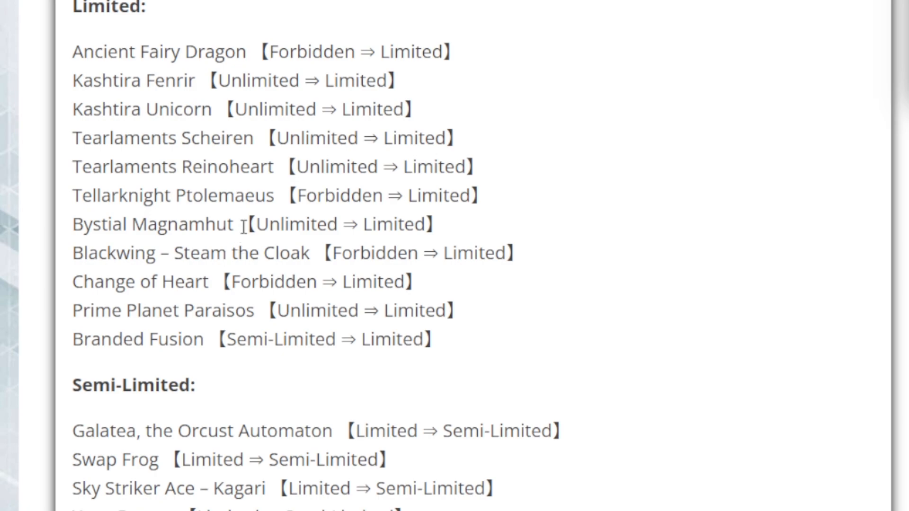
mouse_move(247, 224)
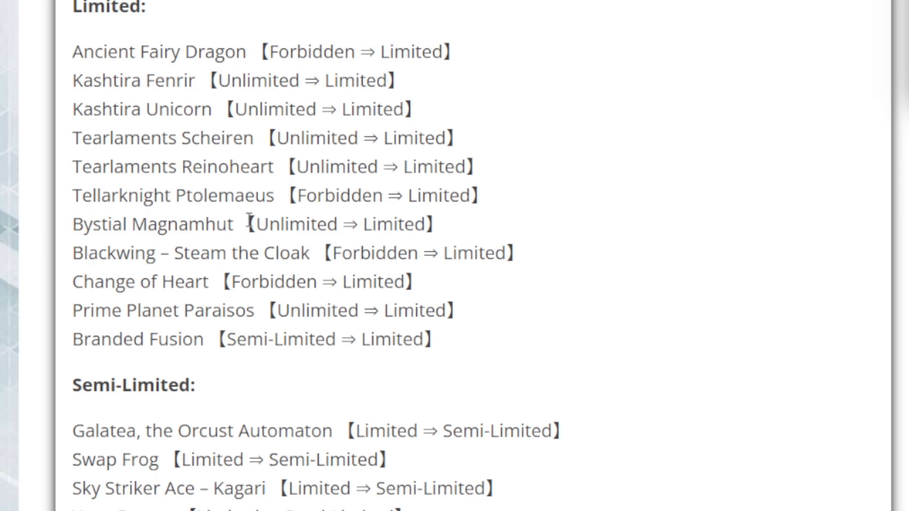
mouse_move(253, 220)
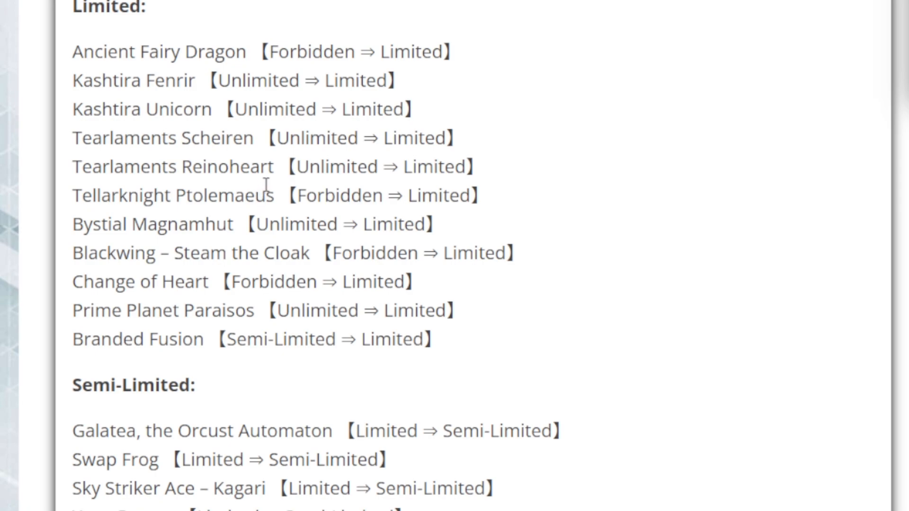
mouse_move(268, 188)
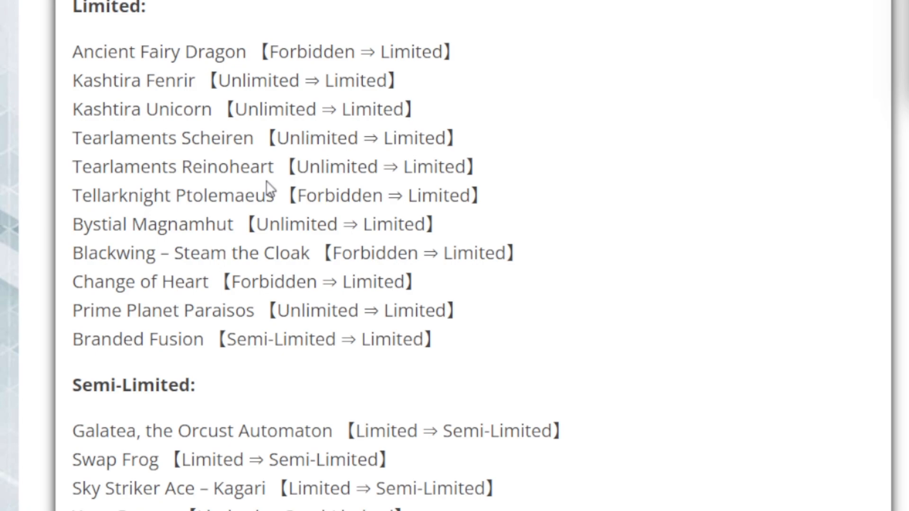
mouse_move(270, 177)
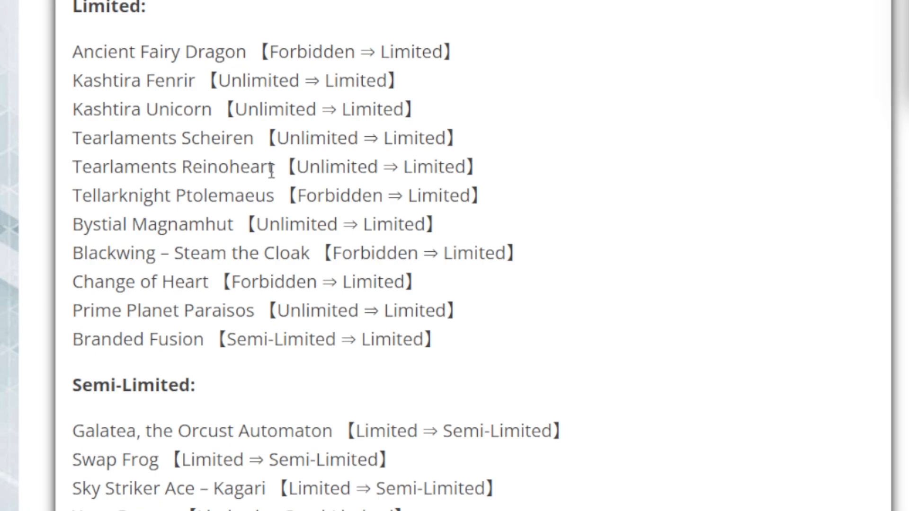
mouse_move(277, 167)
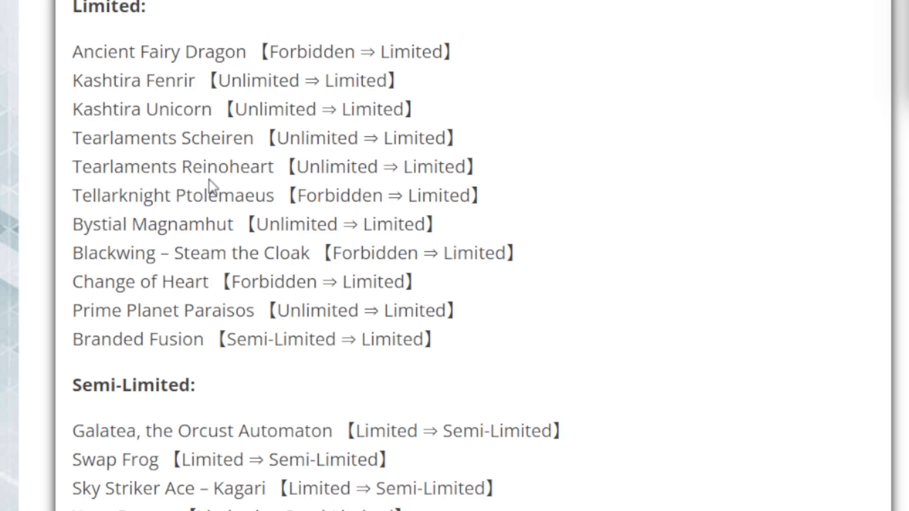
mouse_move(209, 188)
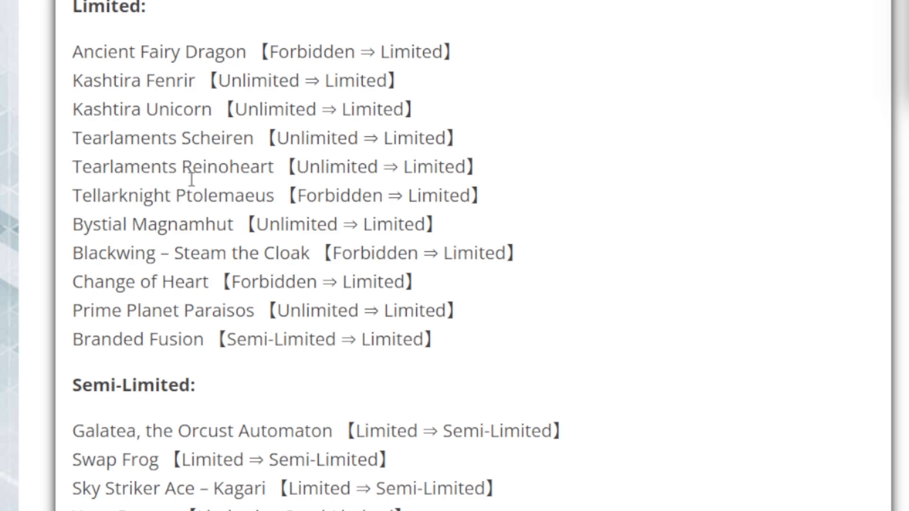
- Scroll through the Limited list to Branded Fusion, with Semi-Limited entries showing down to Foolish Burial Goods
scroll("down", 3)
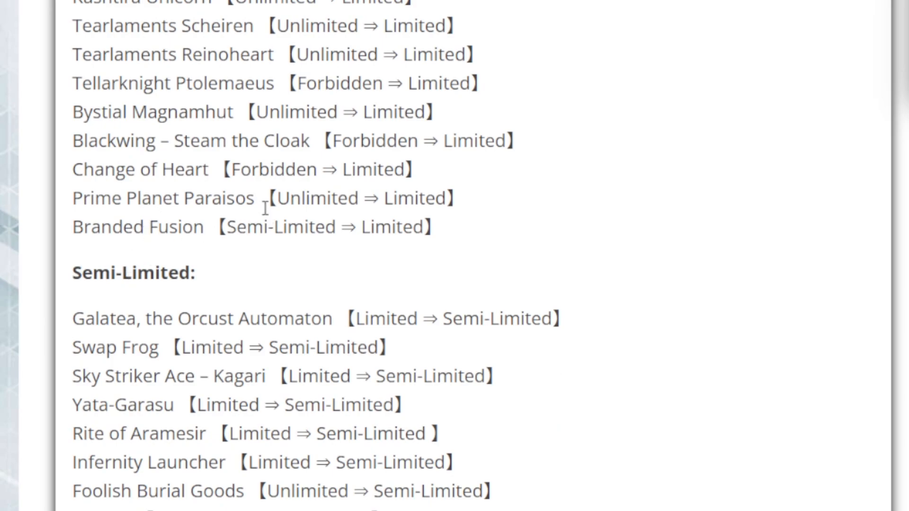
mouse_move(174, 252)
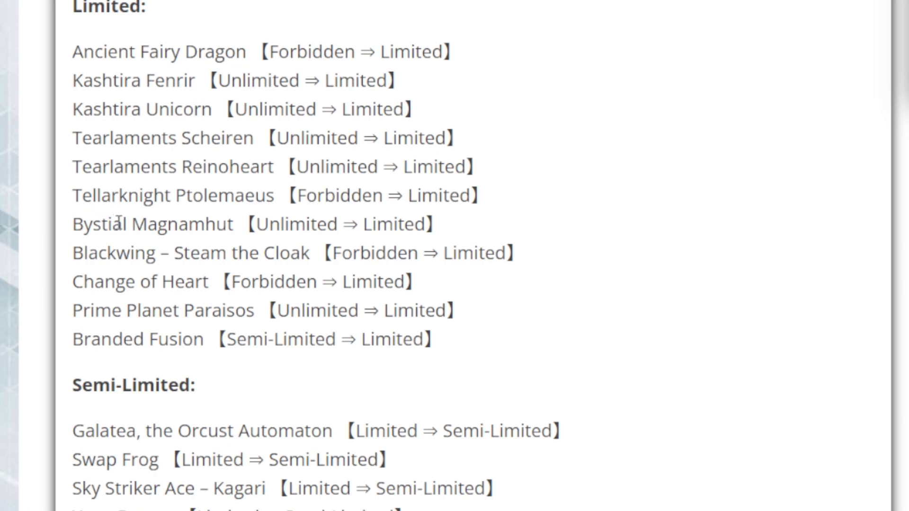
mouse_move(122, 219)
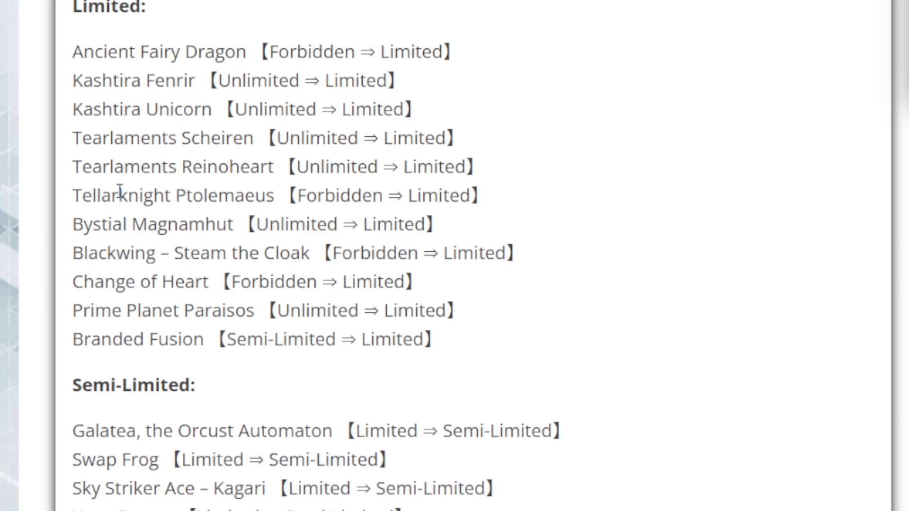
mouse_move(119, 188)
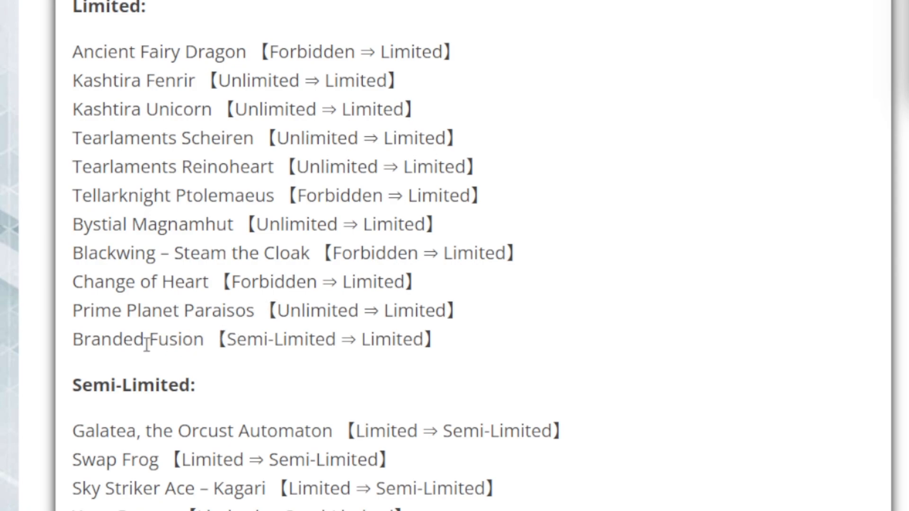
mouse_move(246, 317)
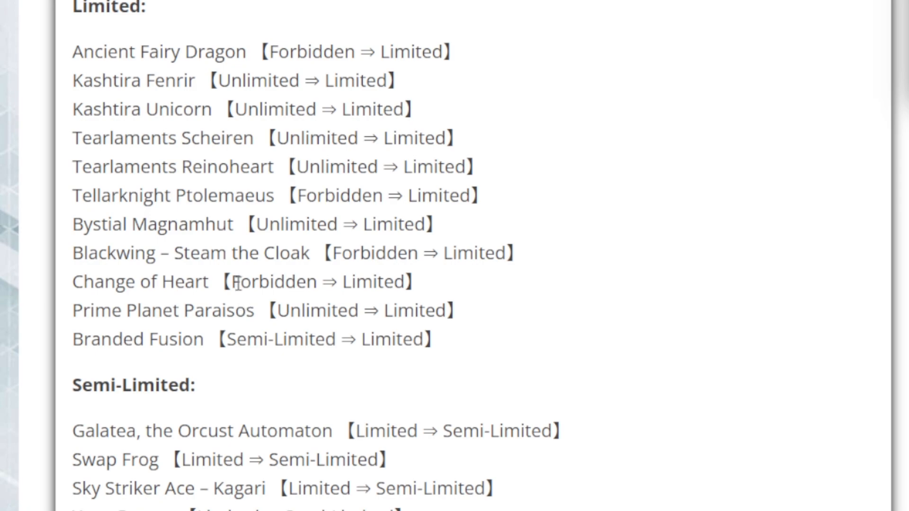
mouse_move(130, 243)
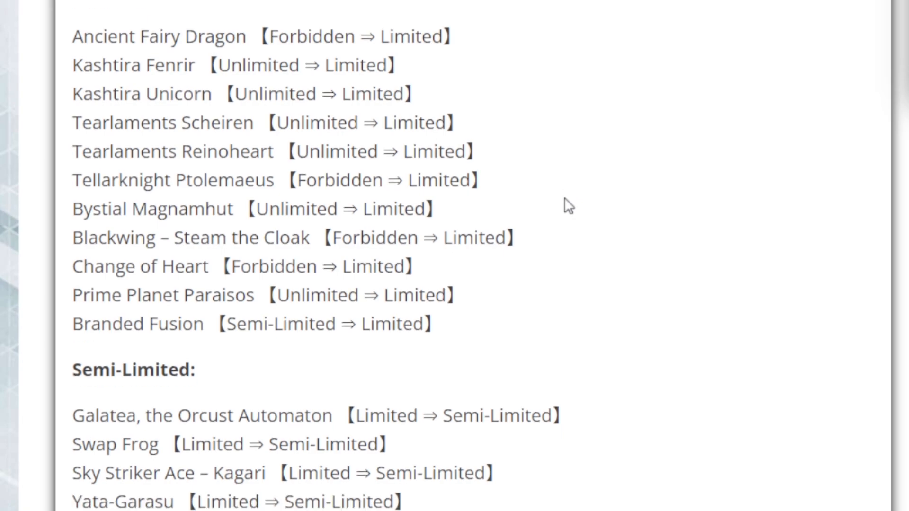
- Scroll until the full Semi-Limited list through Trickstar Light Stage is visible above the Unlimited section
scroll("down", 3)
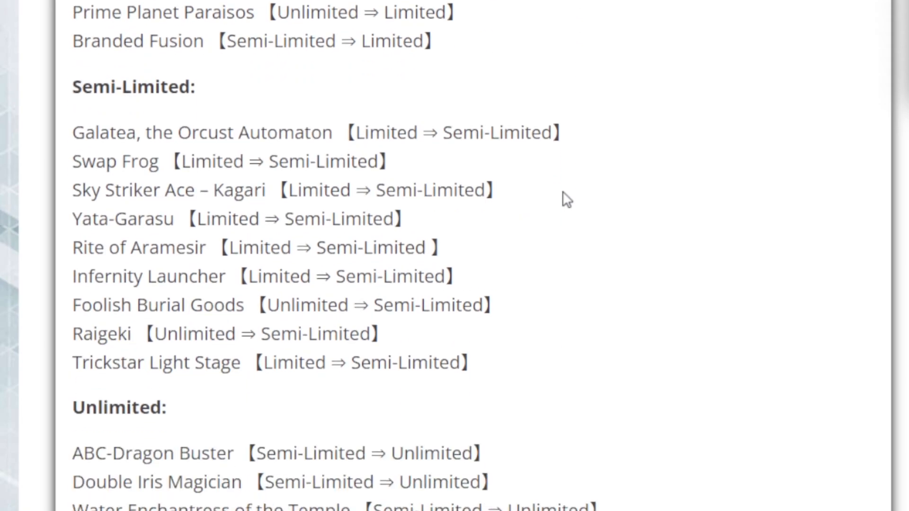
scroll("down", 3)
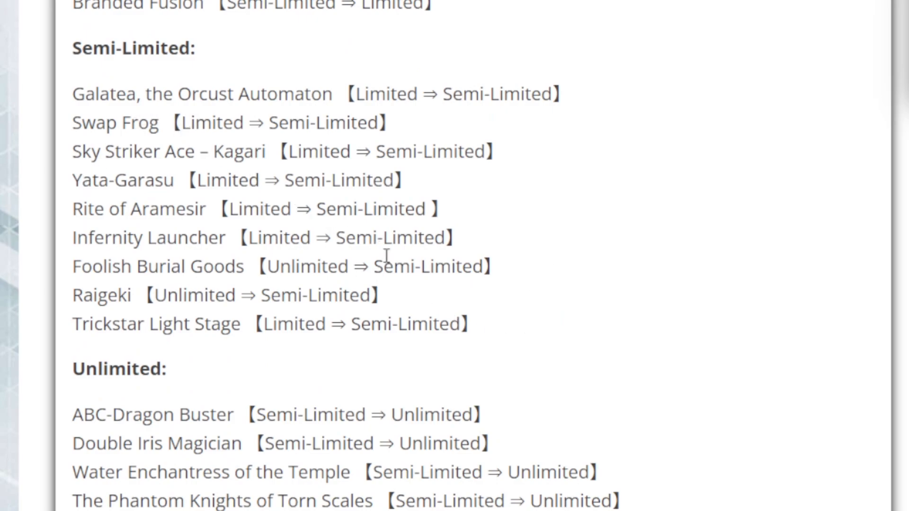
mouse_move(473, 309)
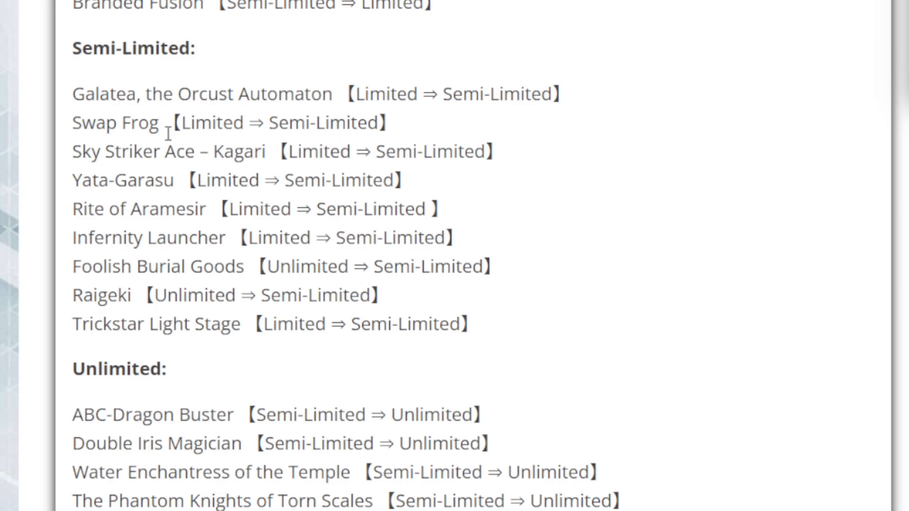
mouse_move(216, 175)
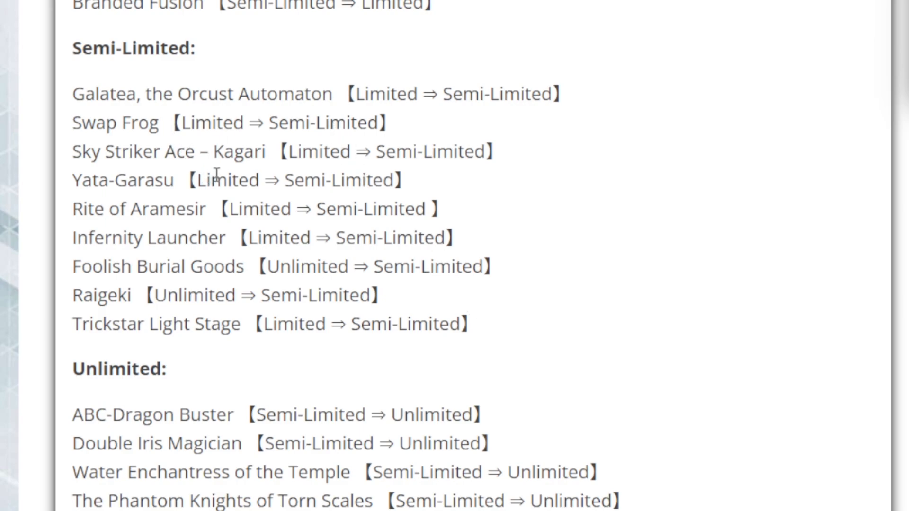
mouse_move(243, 189)
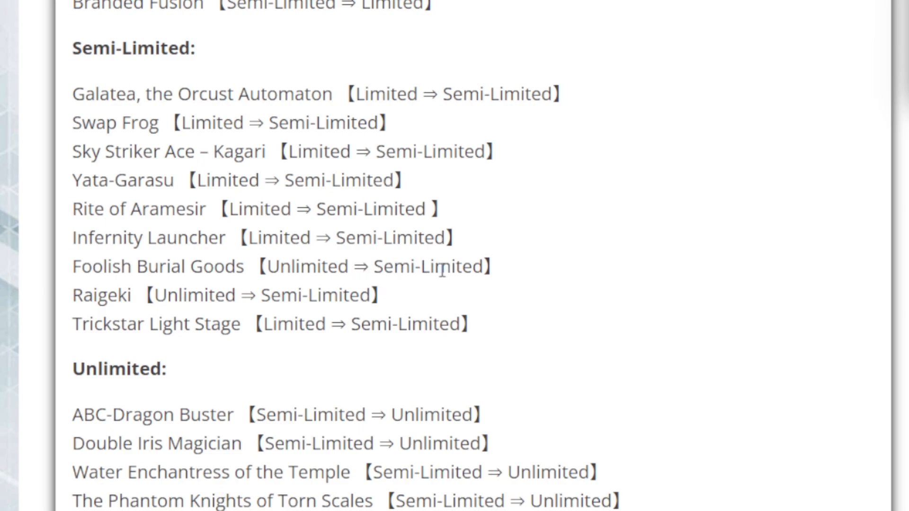
mouse_move(438, 267)
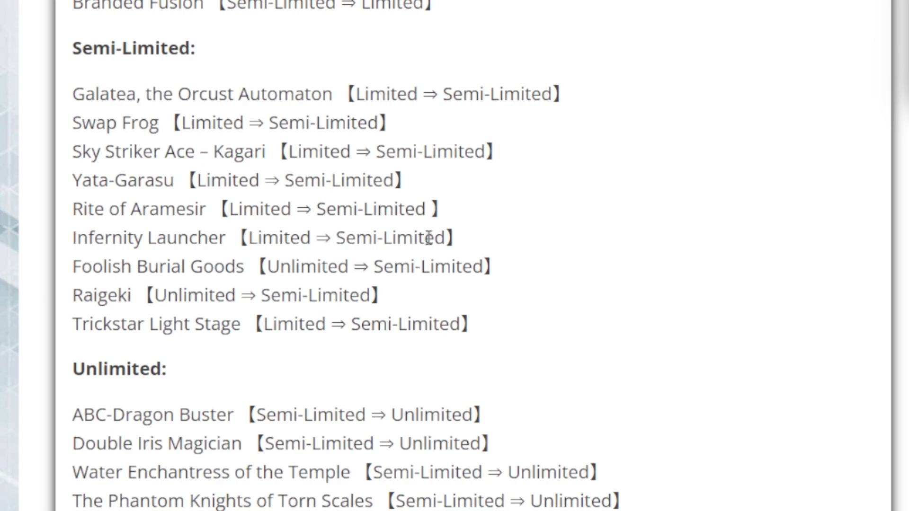
mouse_move(428, 227)
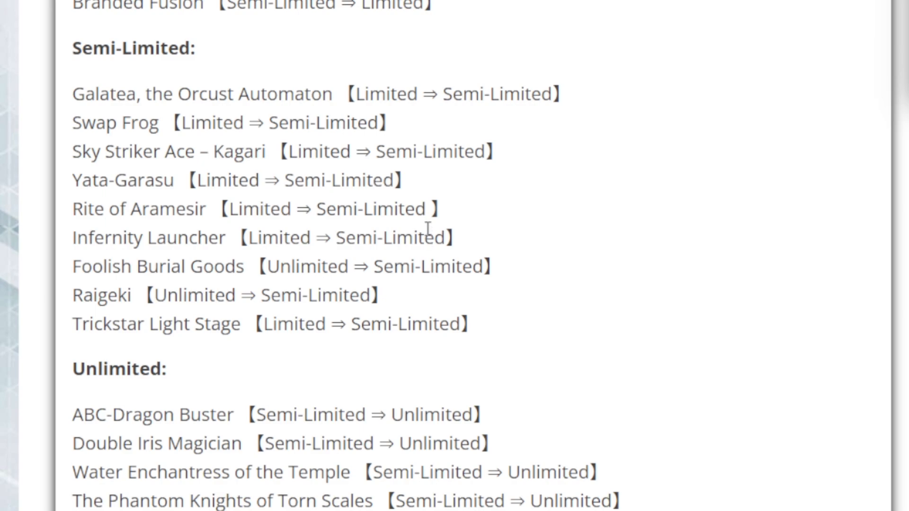
mouse_move(423, 229)
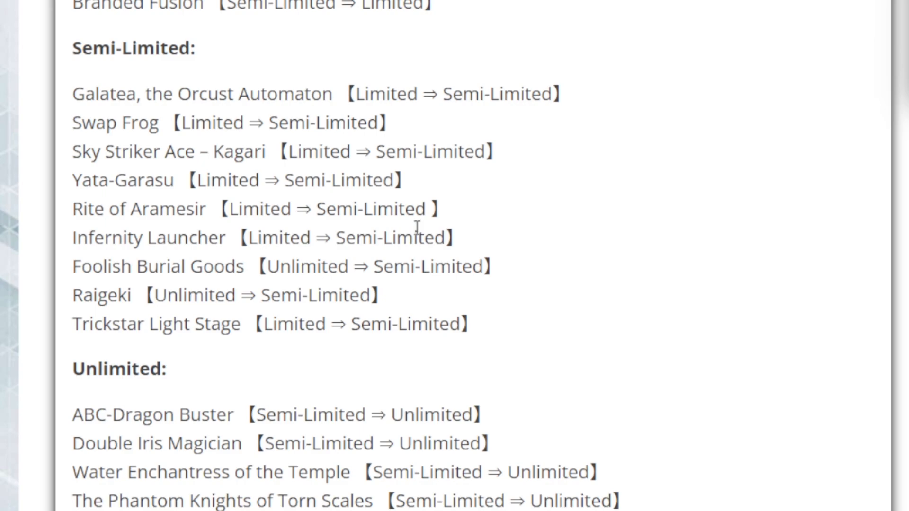
mouse_move(384, 142)
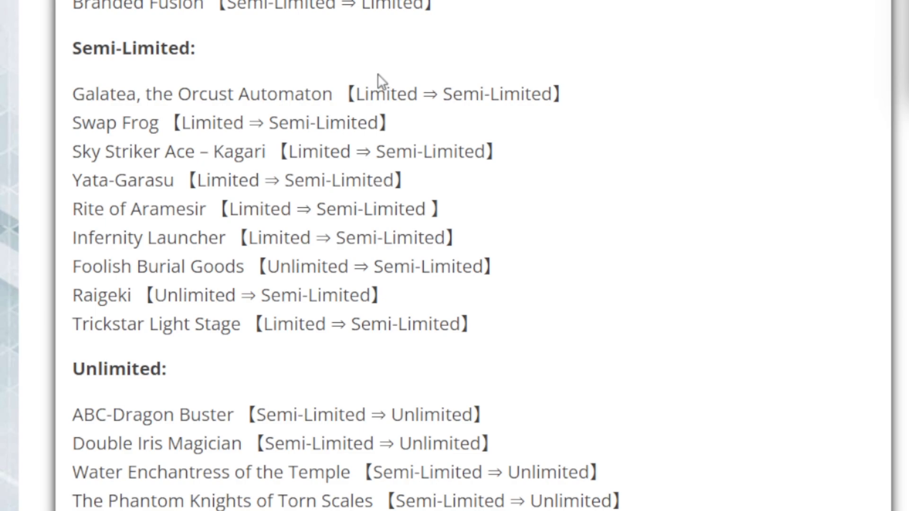
mouse_move(377, 77)
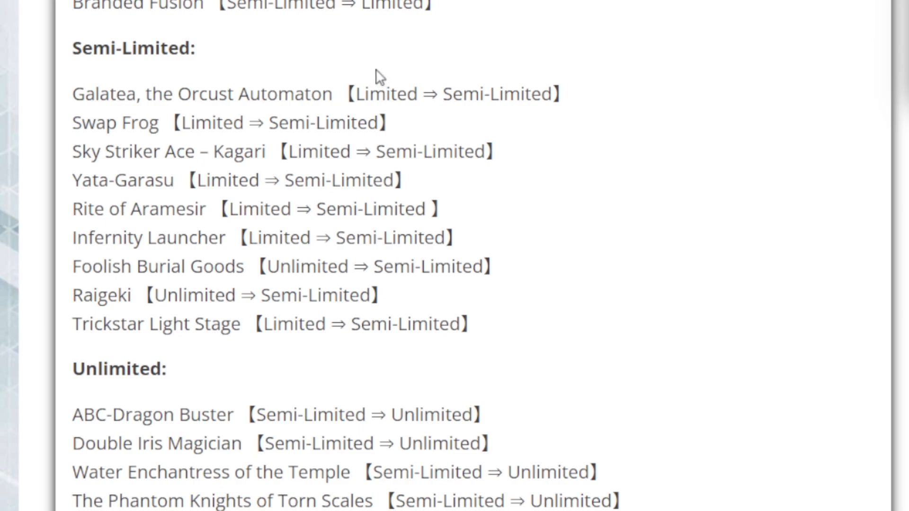
mouse_move(376, 67)
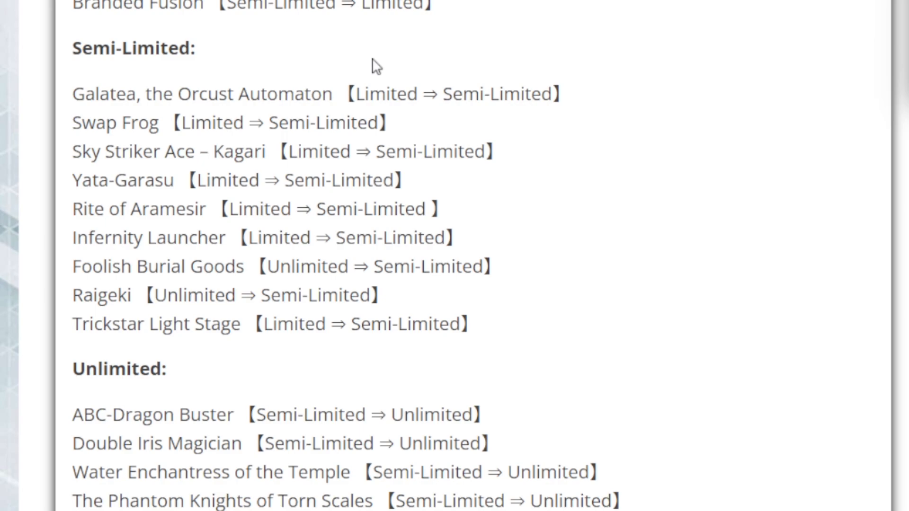
mouse_move(342, 87)
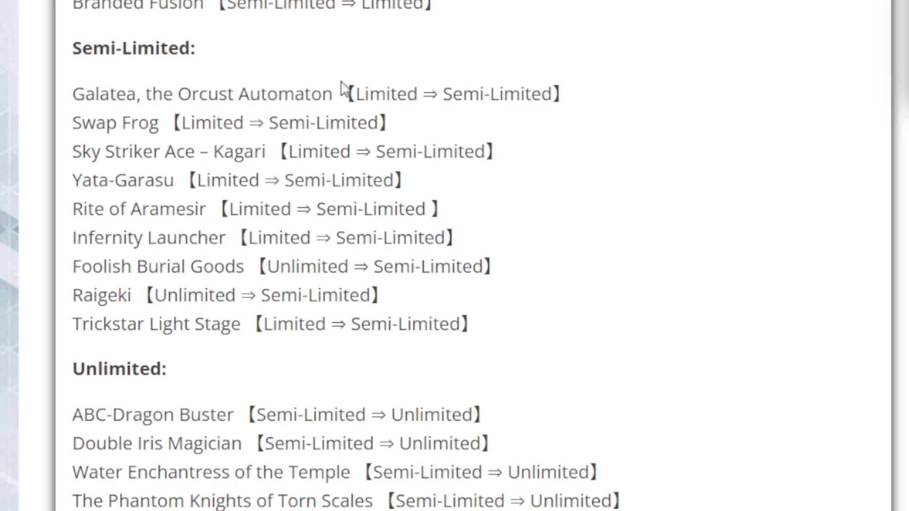
mouse_move(702, 307)
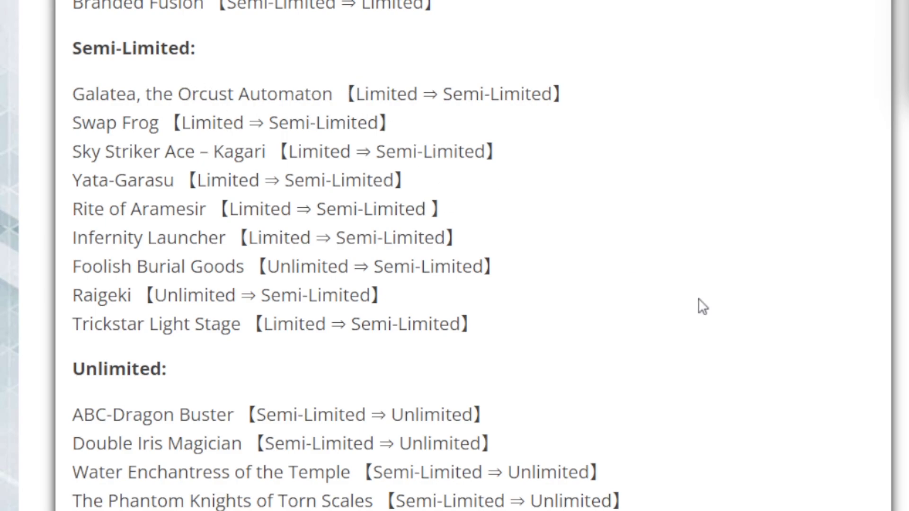
mouse_move(645, 238)
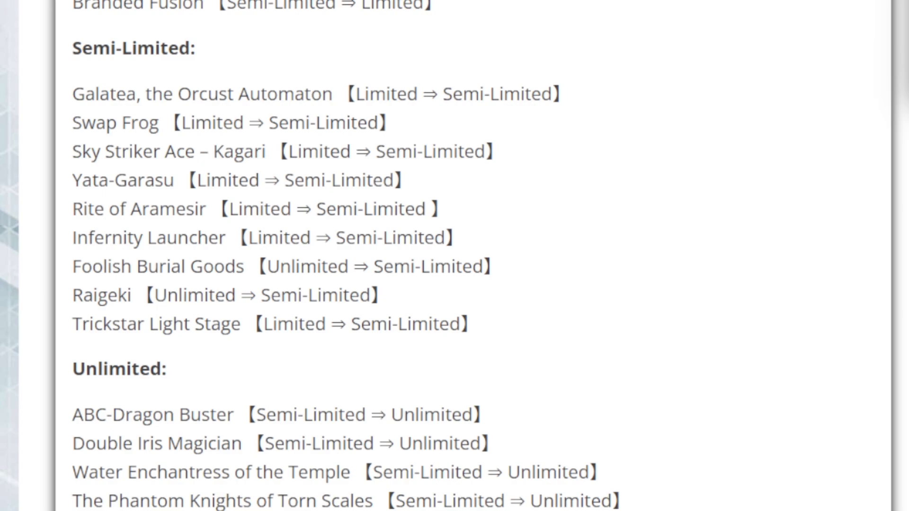
mouse_move(57, 180)
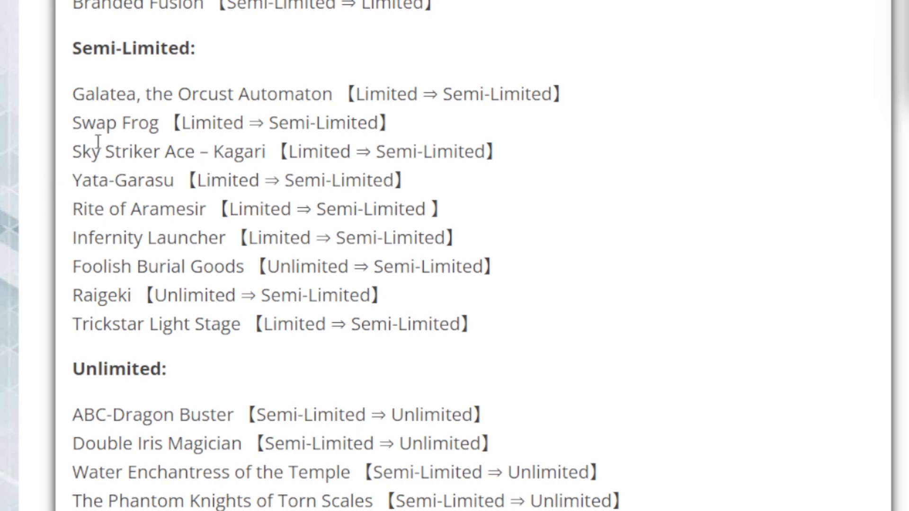
mouse_move(98, 143)
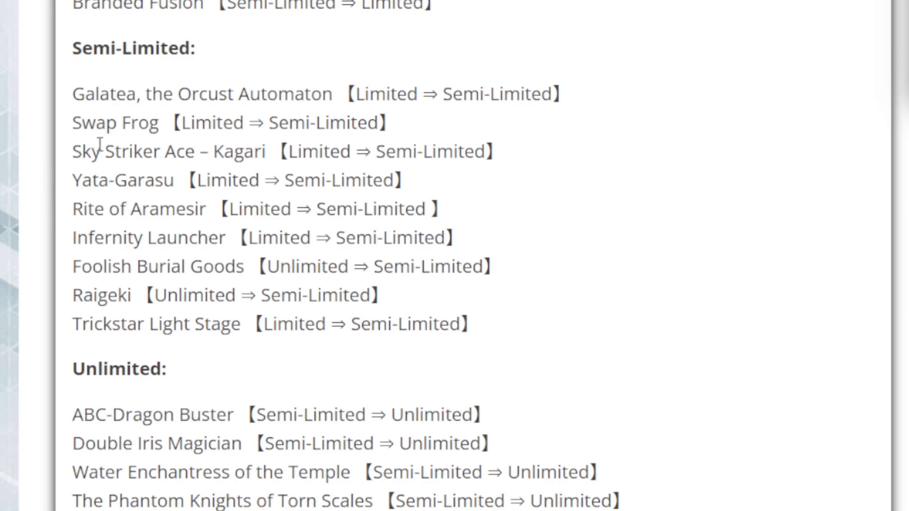
mouse_move(91, 122)
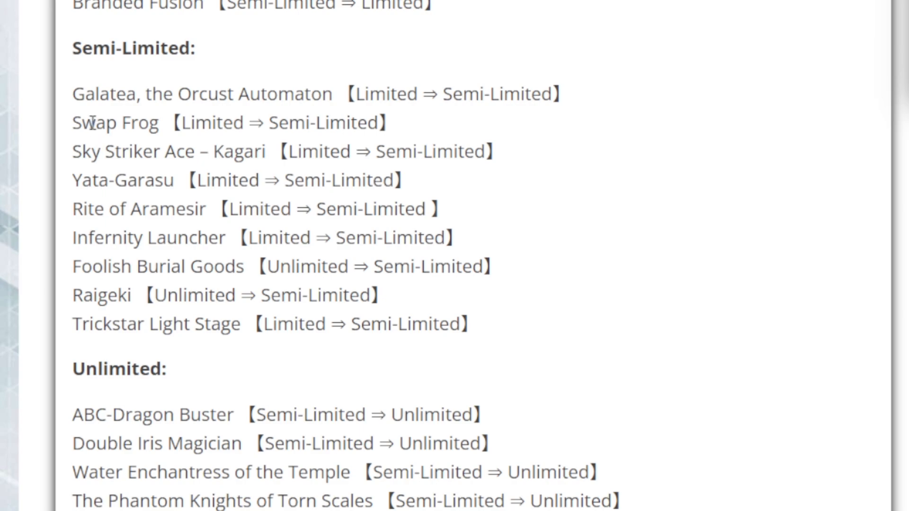
mouse_move(81, 151)
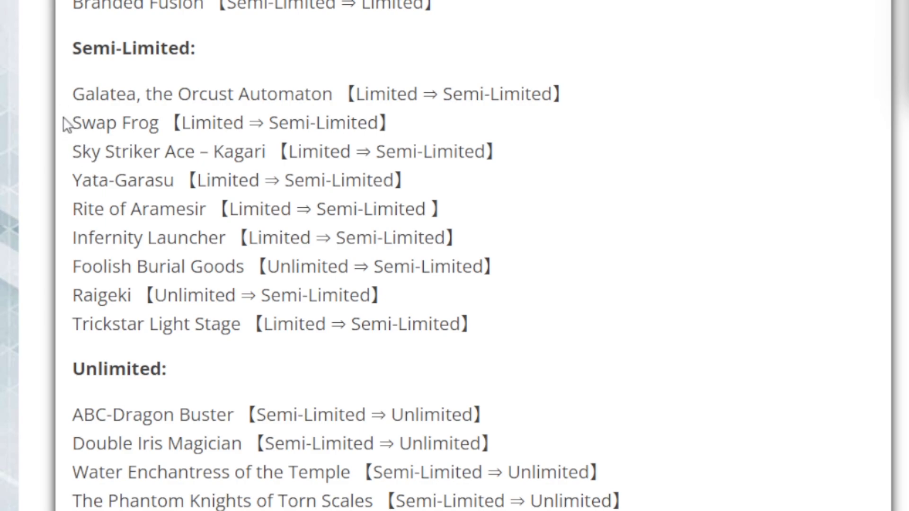
- Scroll to the Unlimited list through Eldlixir of Scarlet Sanguine and drag-select its entries near the Source link
scroll("down", 3)
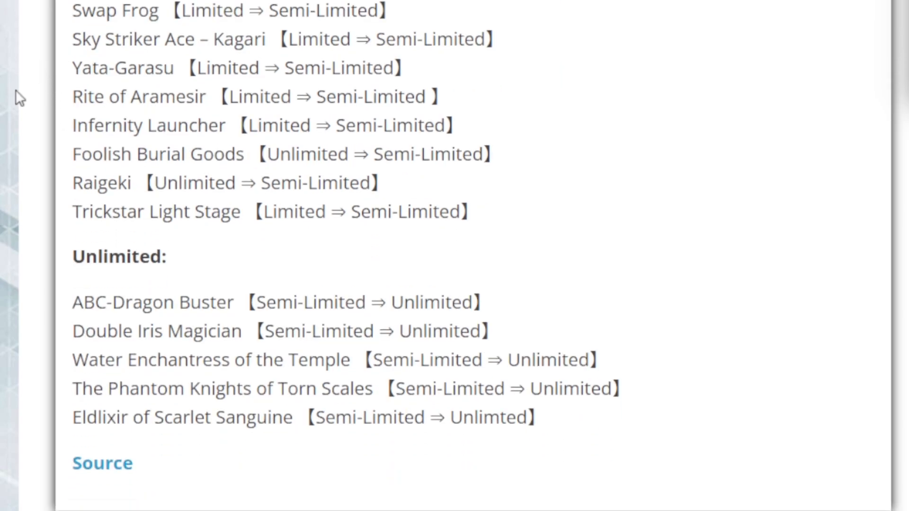
mouse_move(11, 84)
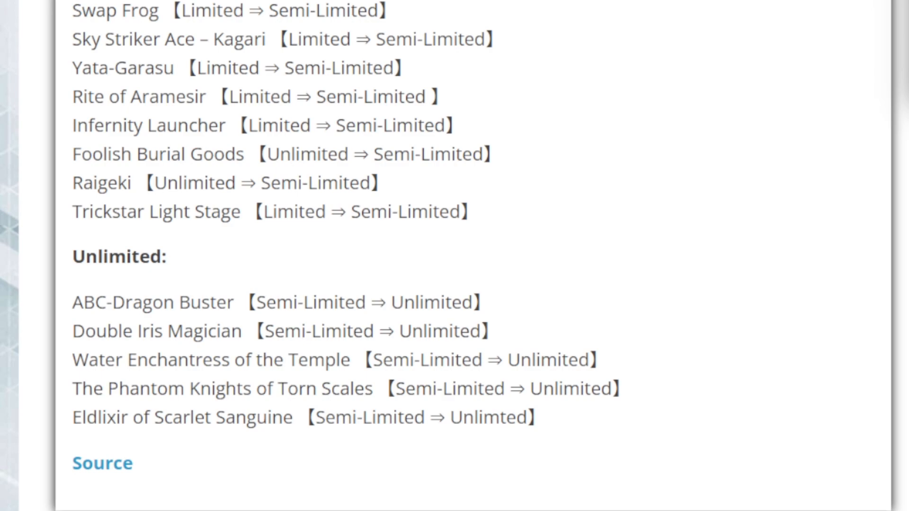
mouse_move(238, 137)
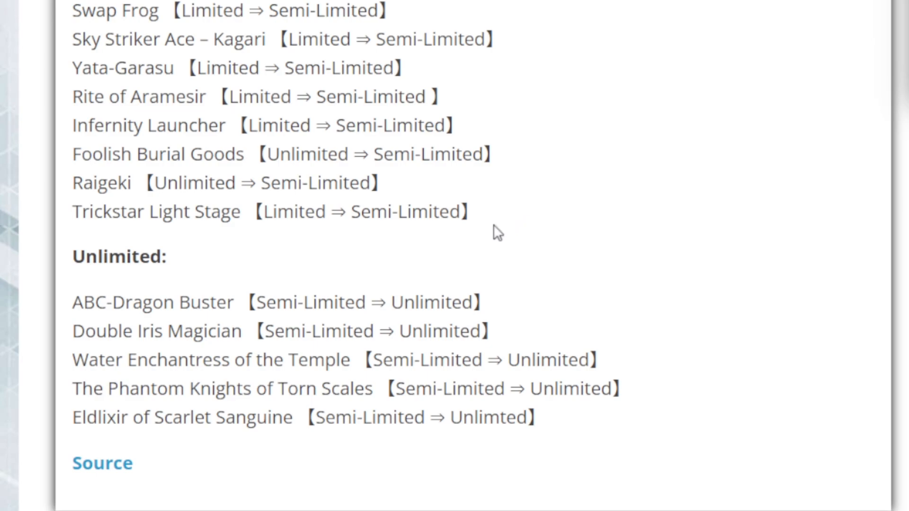
left_click_drag(72, 11, 469, 212)
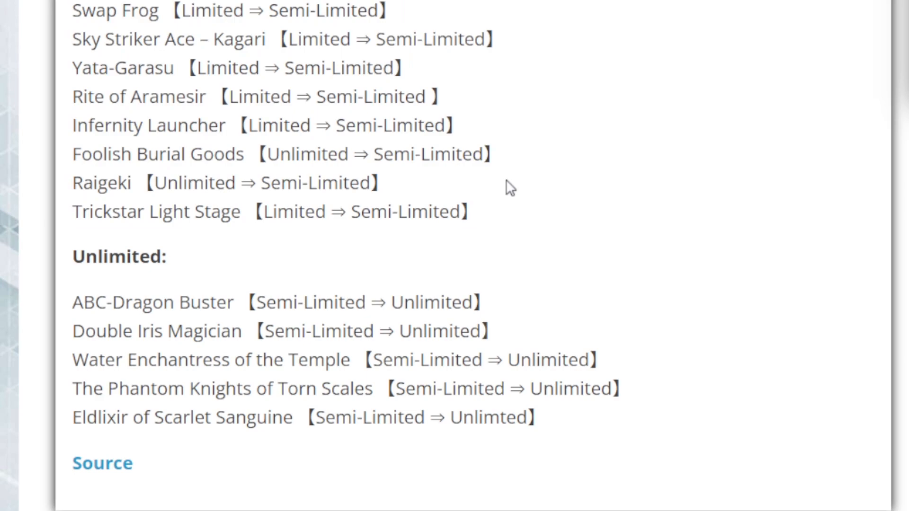
mouse_move(511, 185)
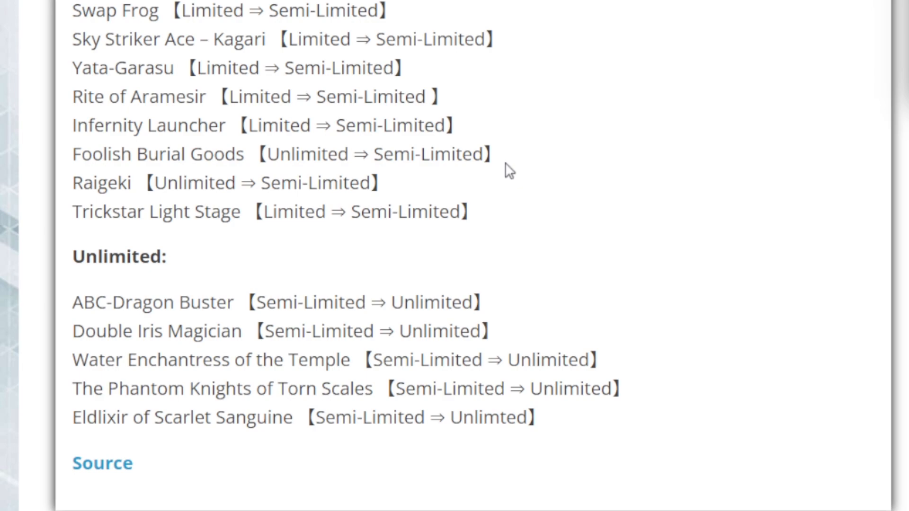
mouse_move(524, 115)
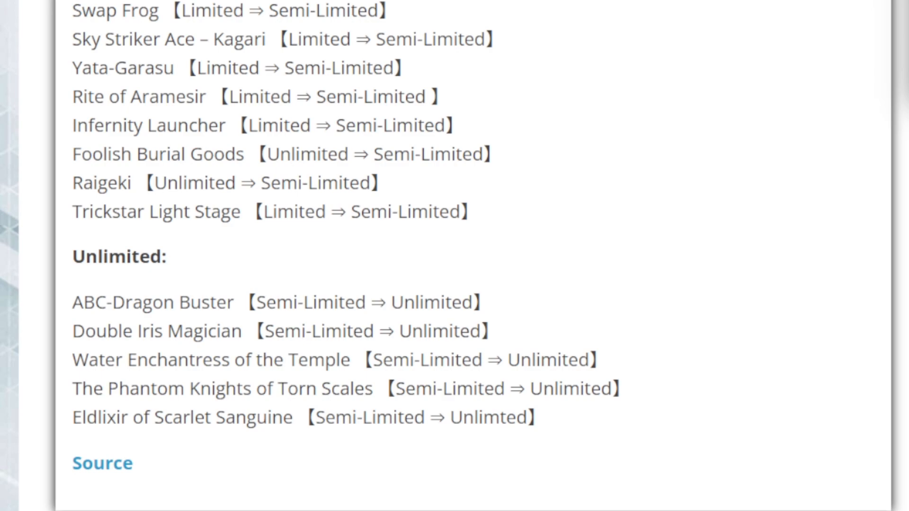
- Scroll past the Source link, highlight the five Unlimited card entries, then clear the highlight
scroll("down", 3)
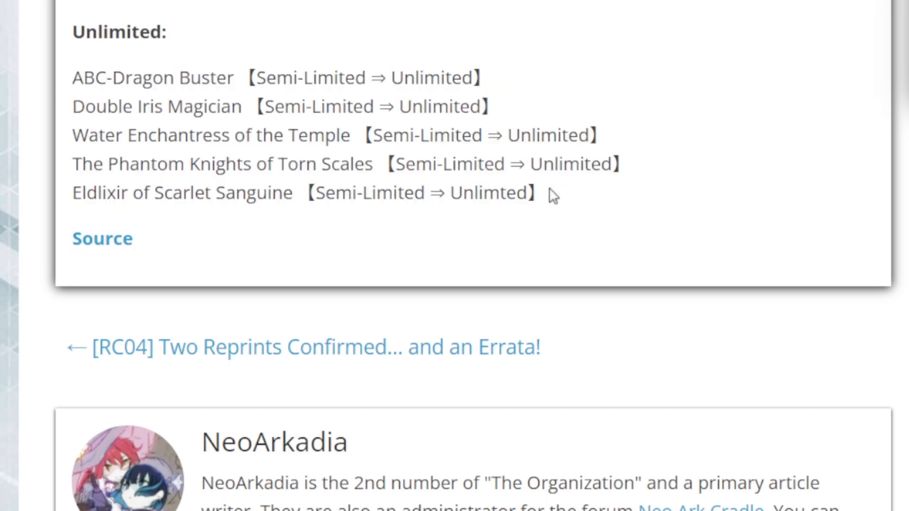
left_click_drag(73, 76, 533, 193)
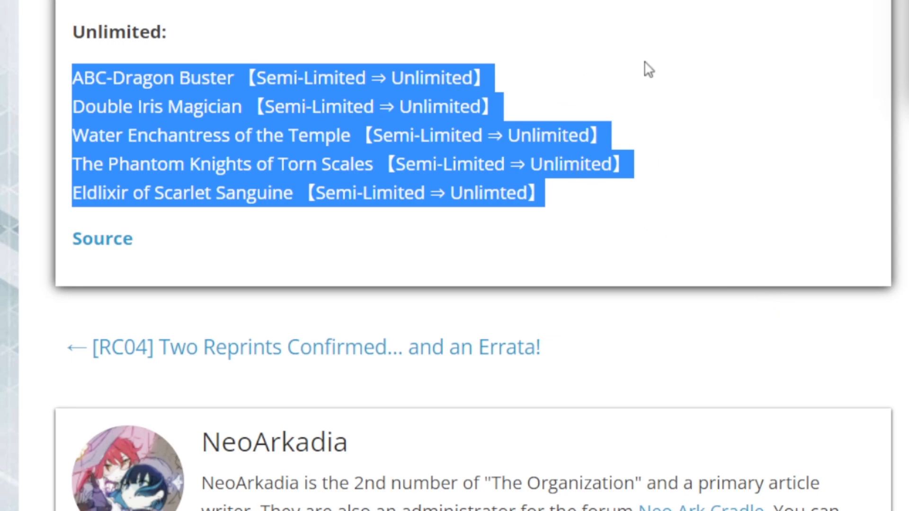
left_click(614, 217)
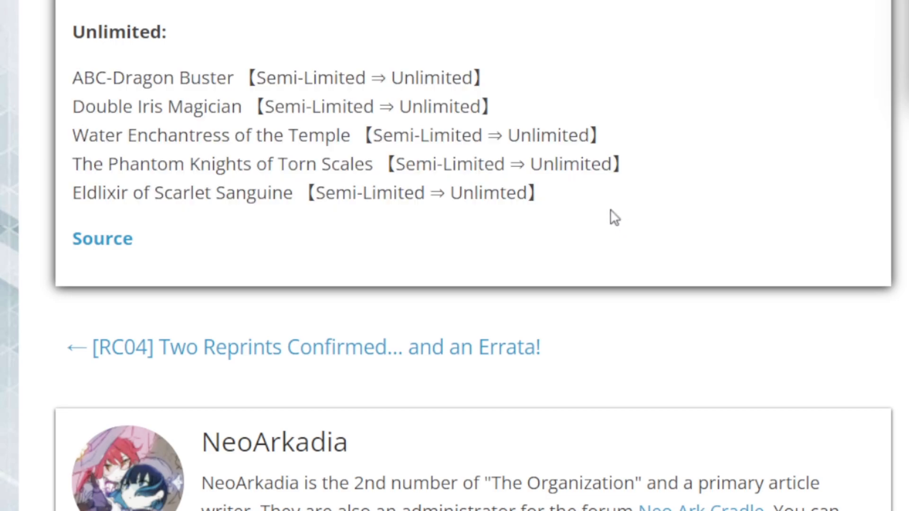
mouse_move(589, 205)
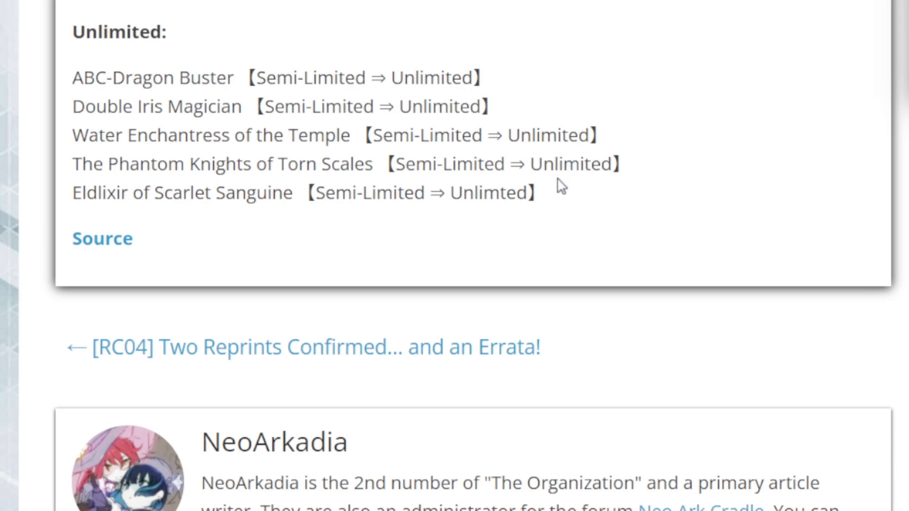
mouse_move(531, 243)
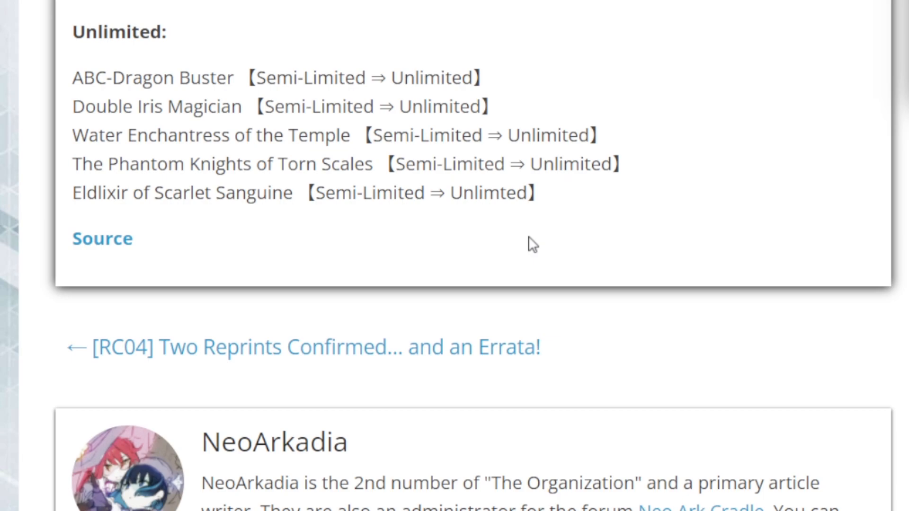
mouse_move(625, 46)
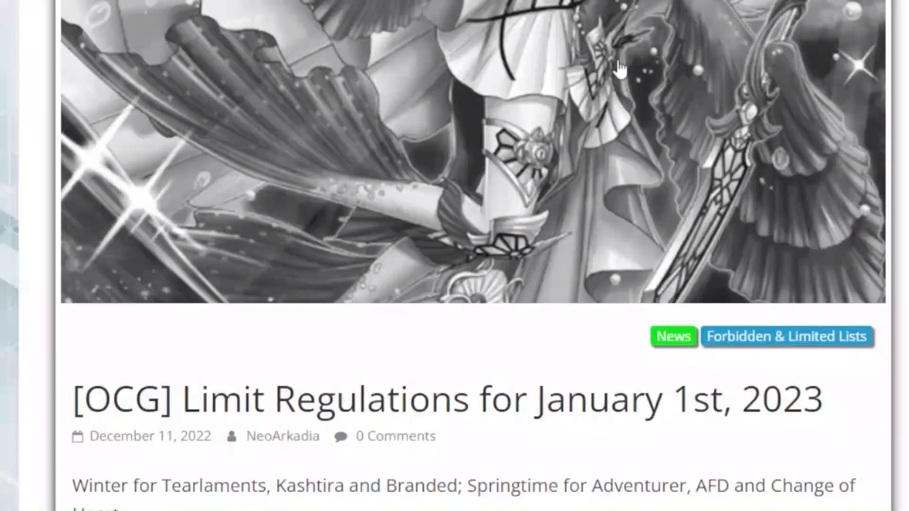
scroll("down", 3)
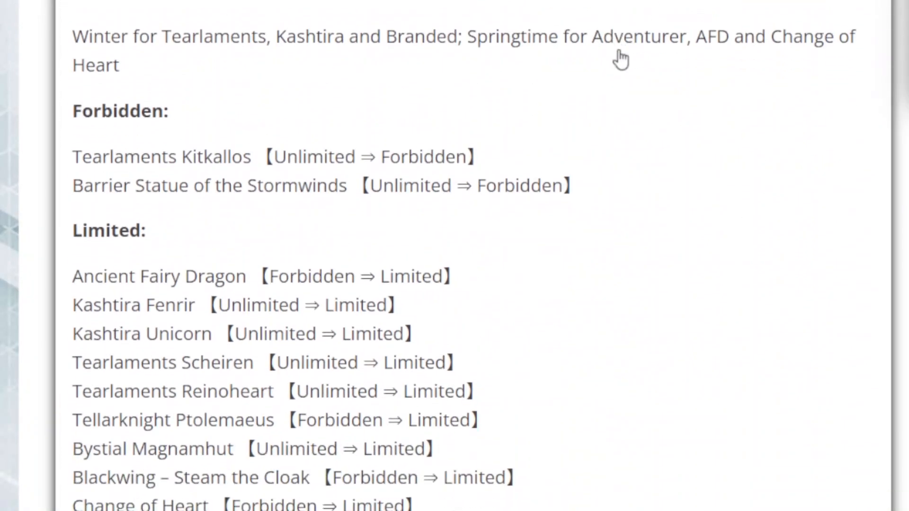
scroll("down", 3)
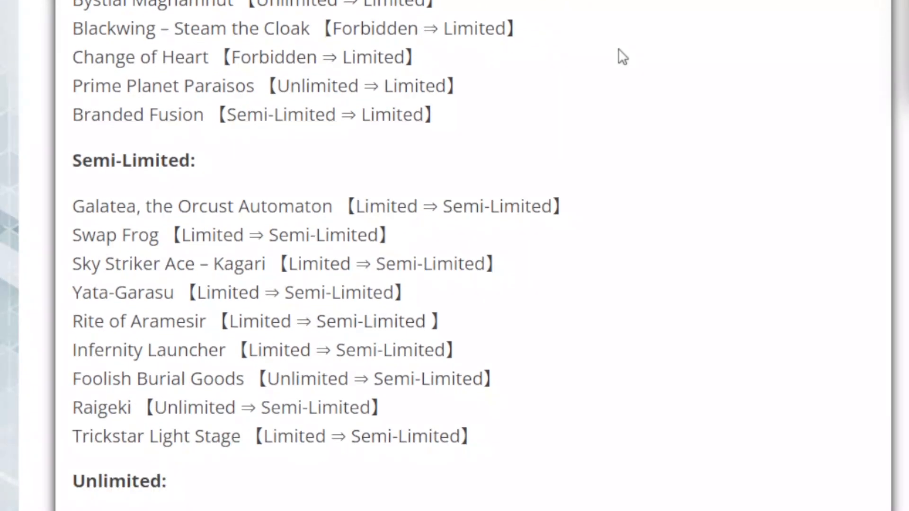
mouse_move(591, 87)
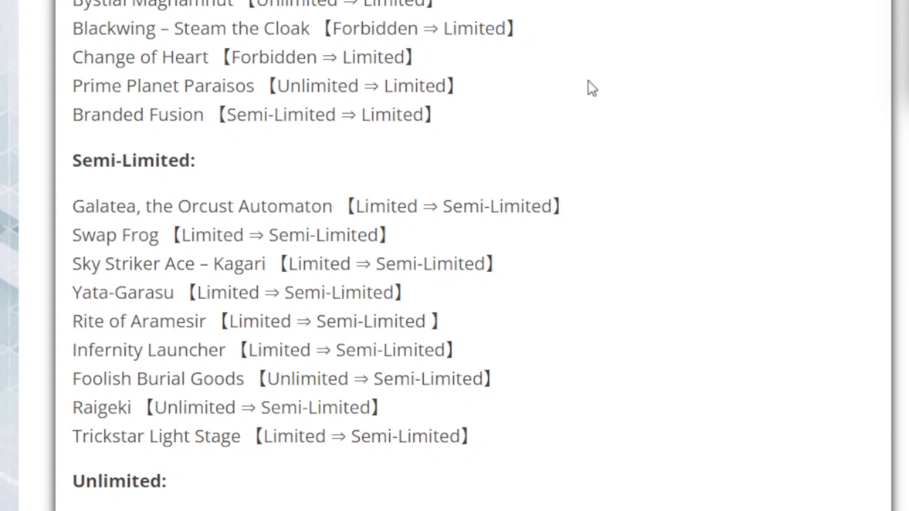
mouse_move(600, 60)
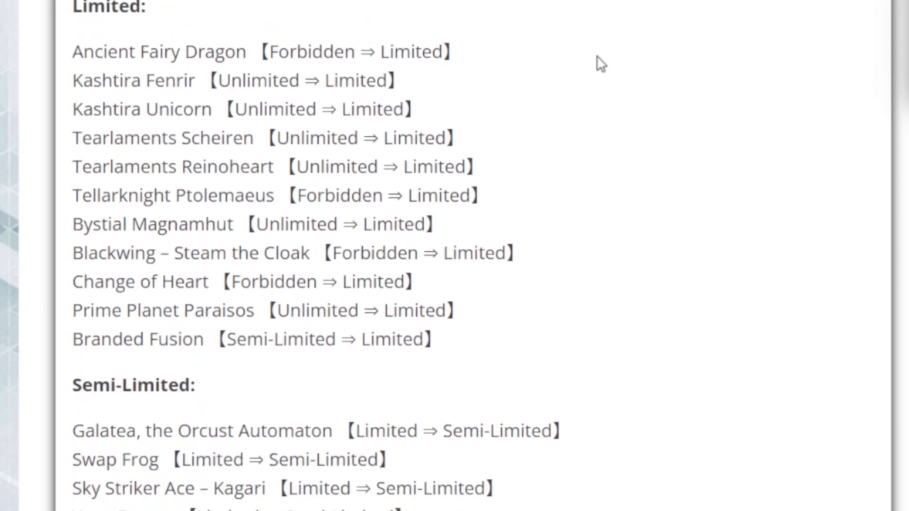
scroll("up", 3)
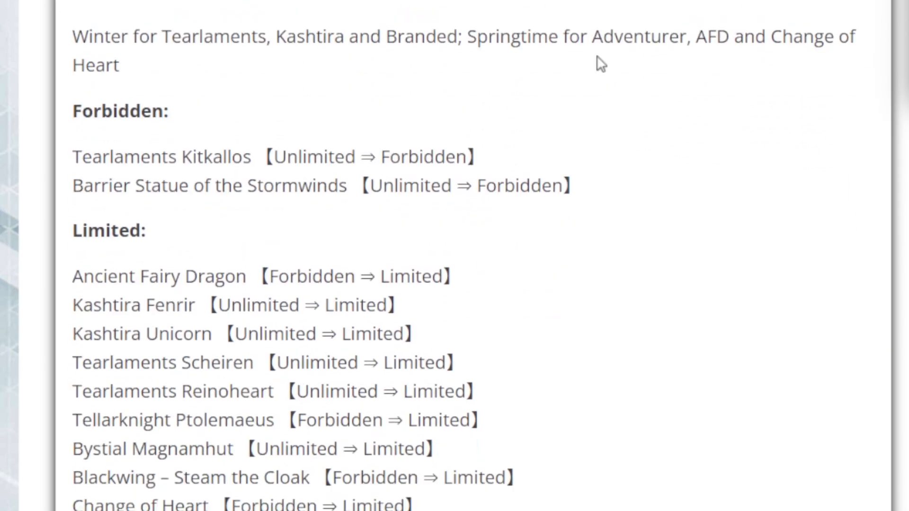
scroll("down", 3)
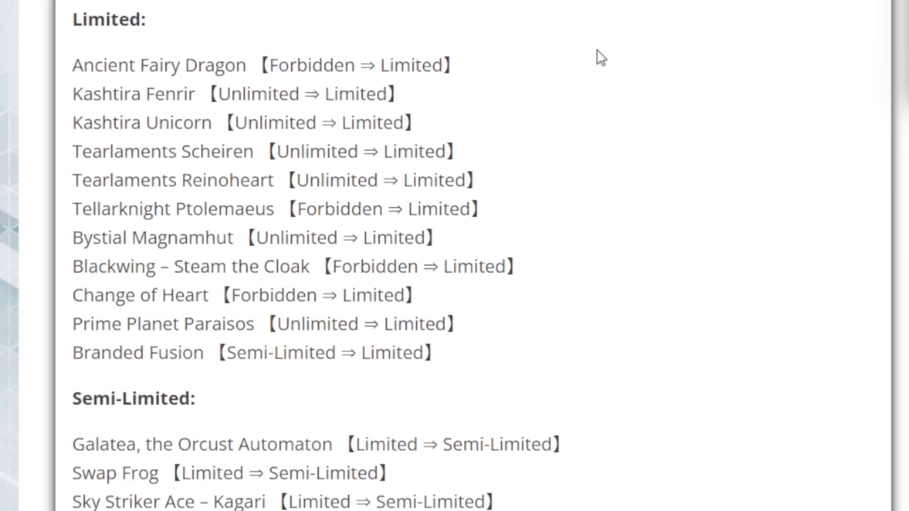
scroll("down", 3)
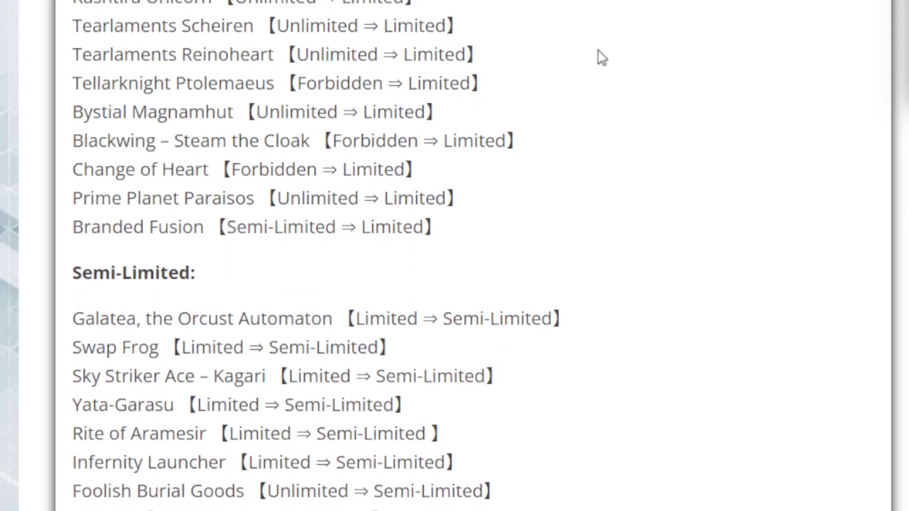
scroll("down", 3)
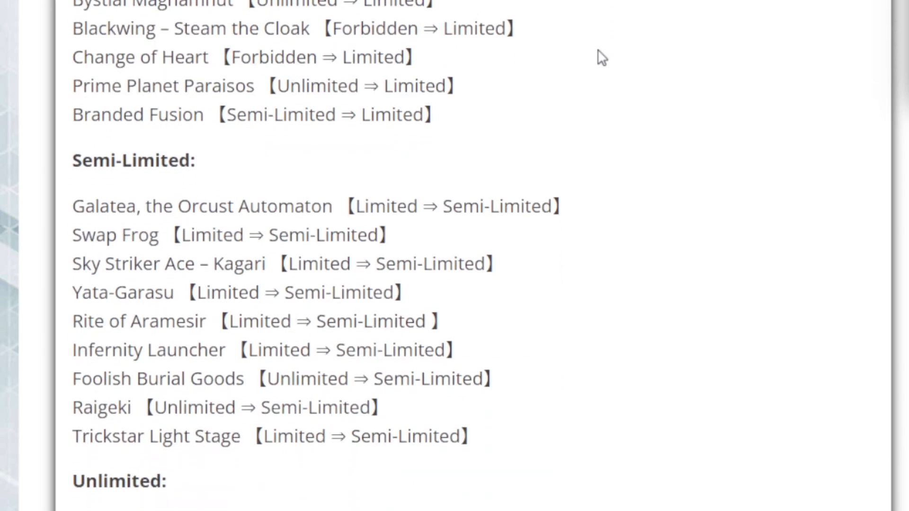
scroll("down", 3)
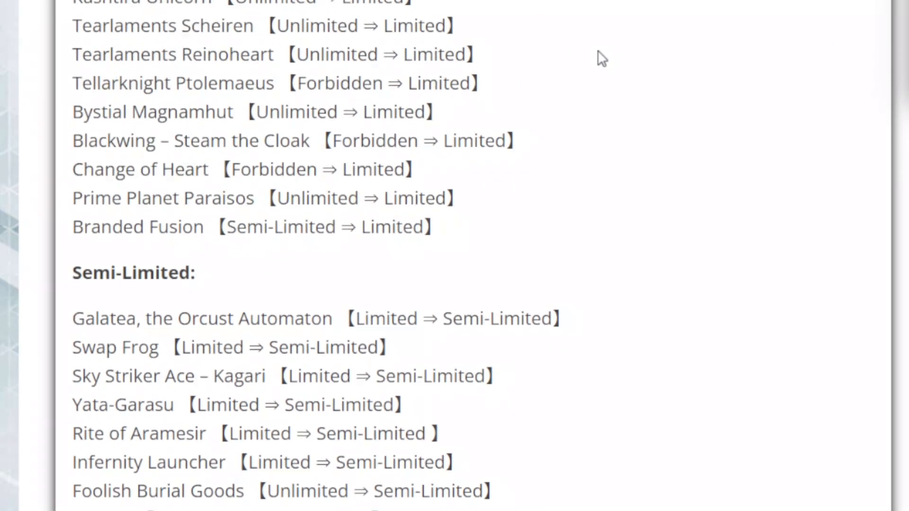
scroll("up", 3)
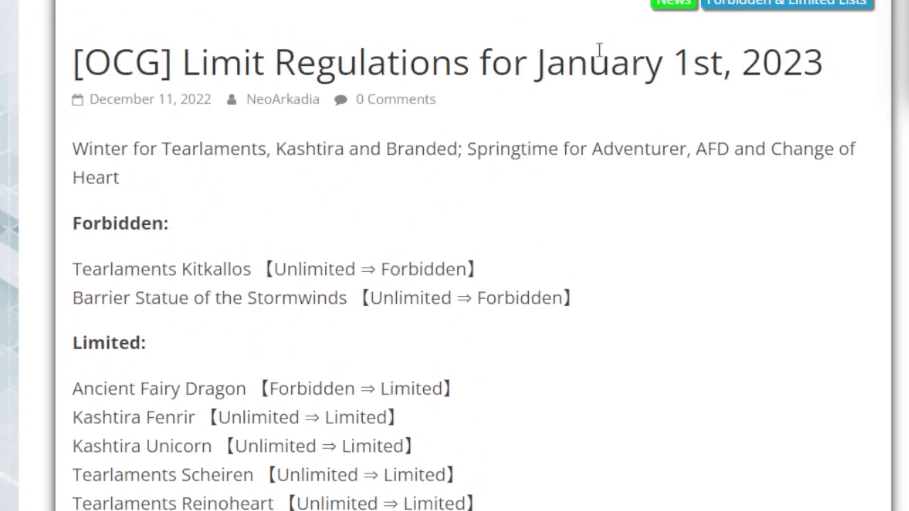
scroll("down", 3)
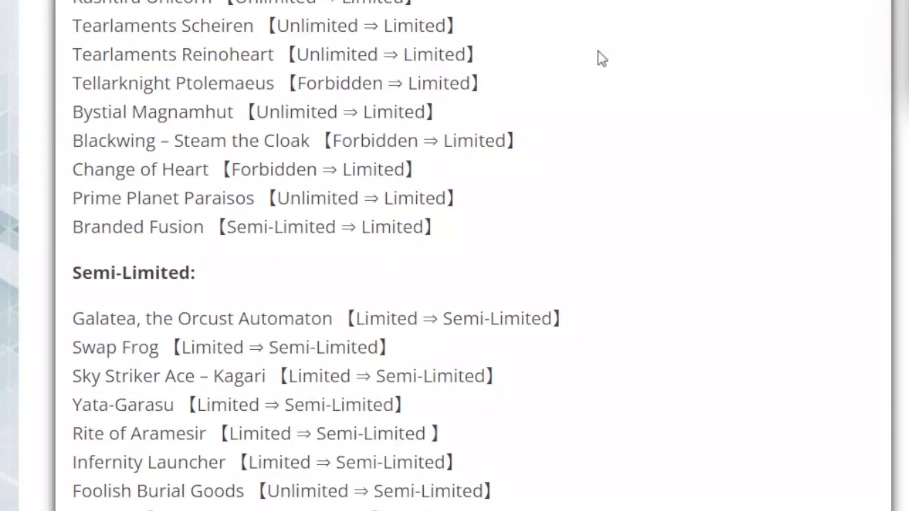
mouse_move(613, 88)
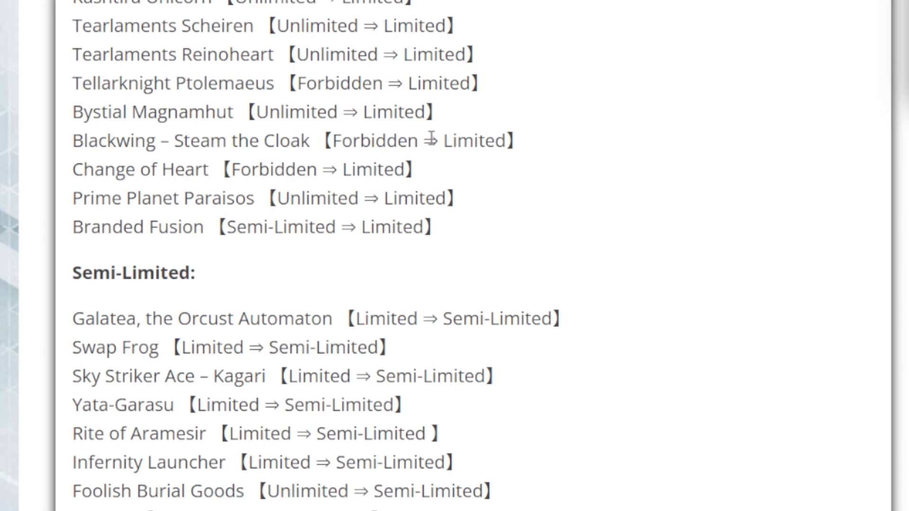
scroll("up", 3)
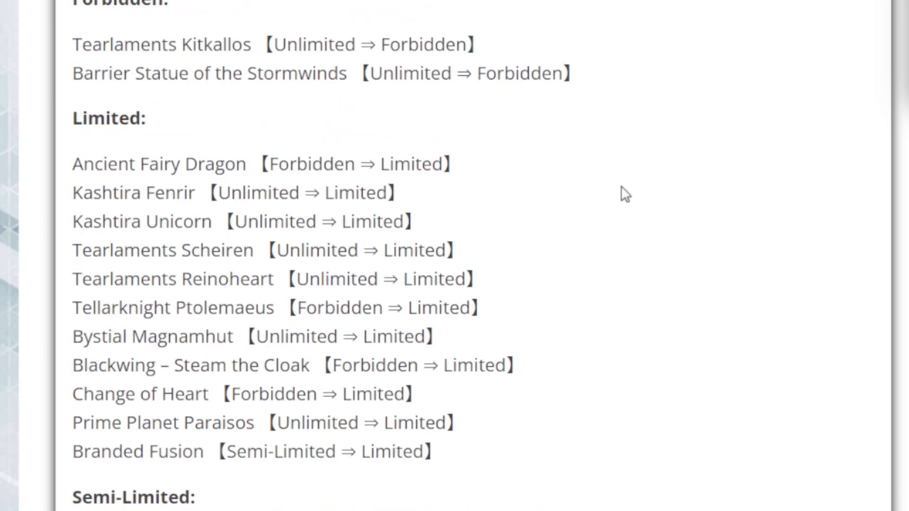
scroll("up", 3)
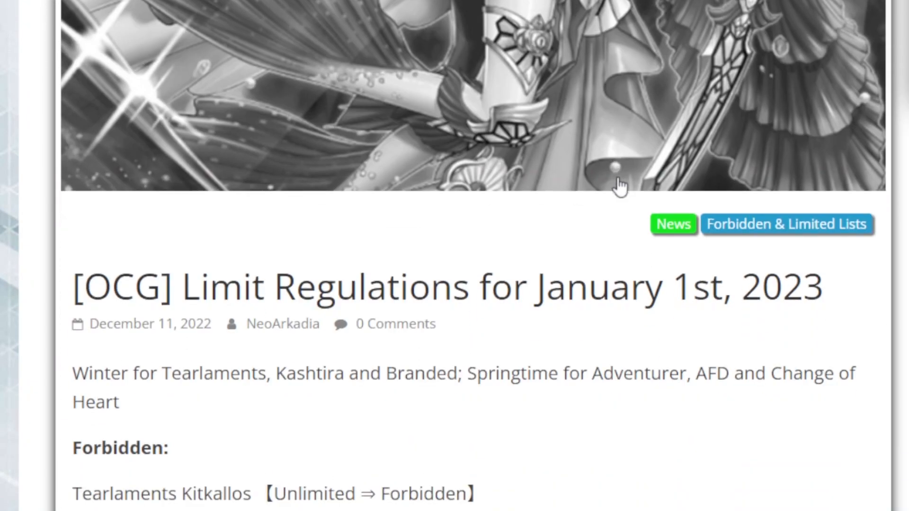
- Scroll slightly so the title, date line and the Forbidden list with the start of Limited fill the view
scroll("down", 3)
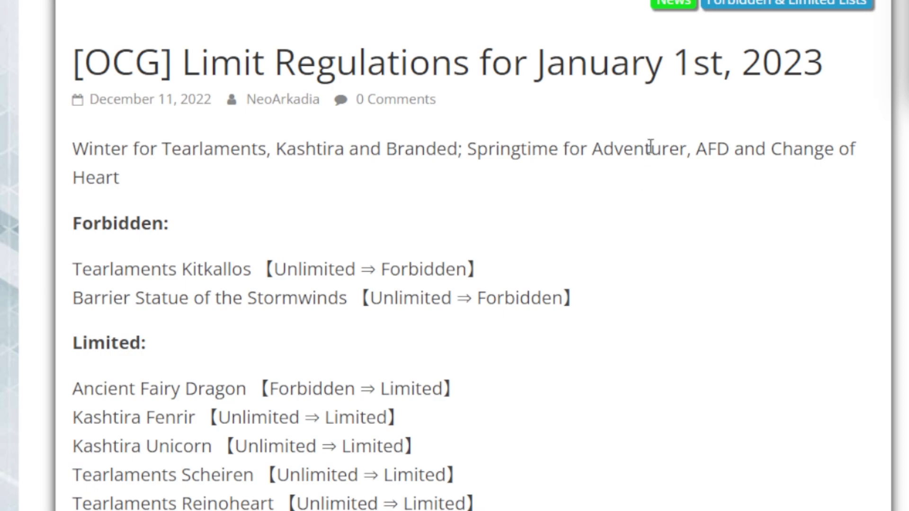
mouse_move(707, 104)
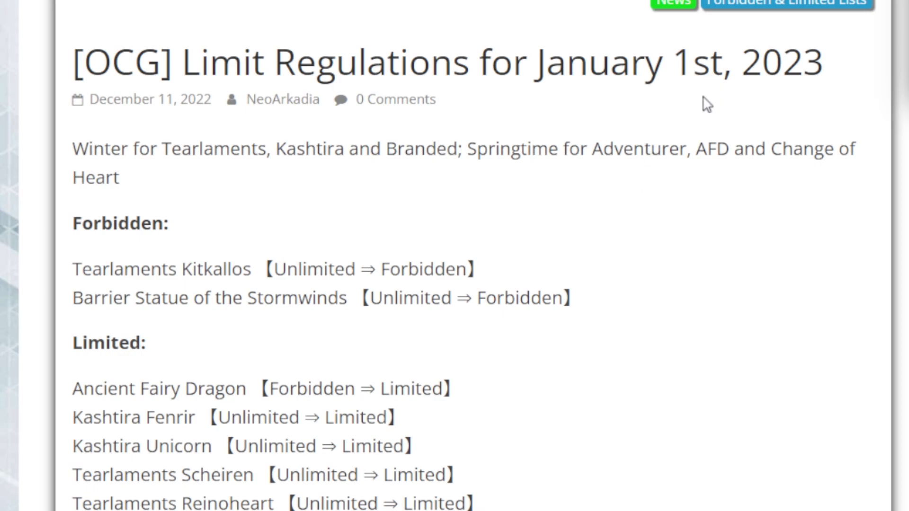